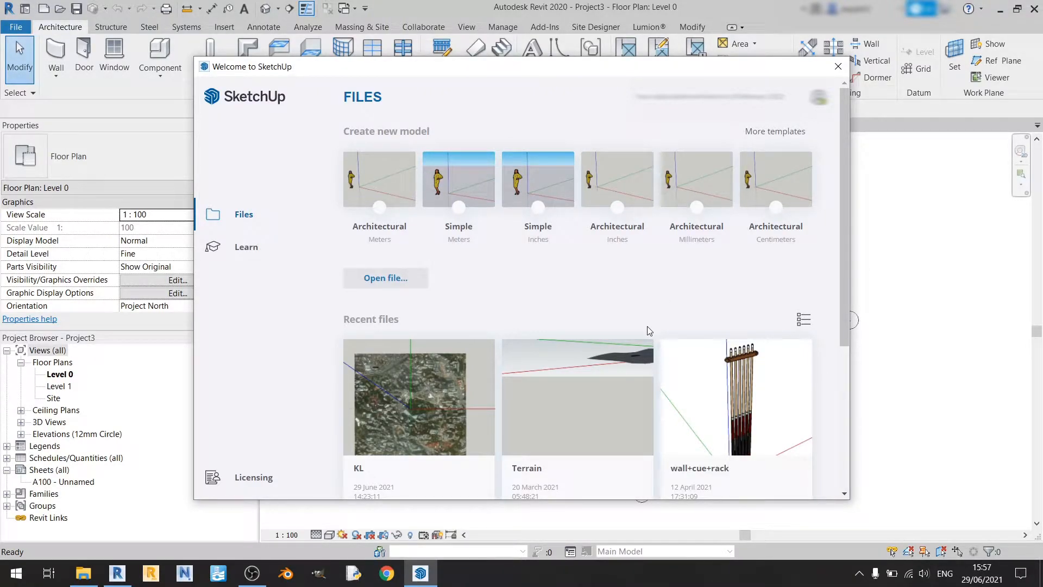
mouse_move(696, 343)
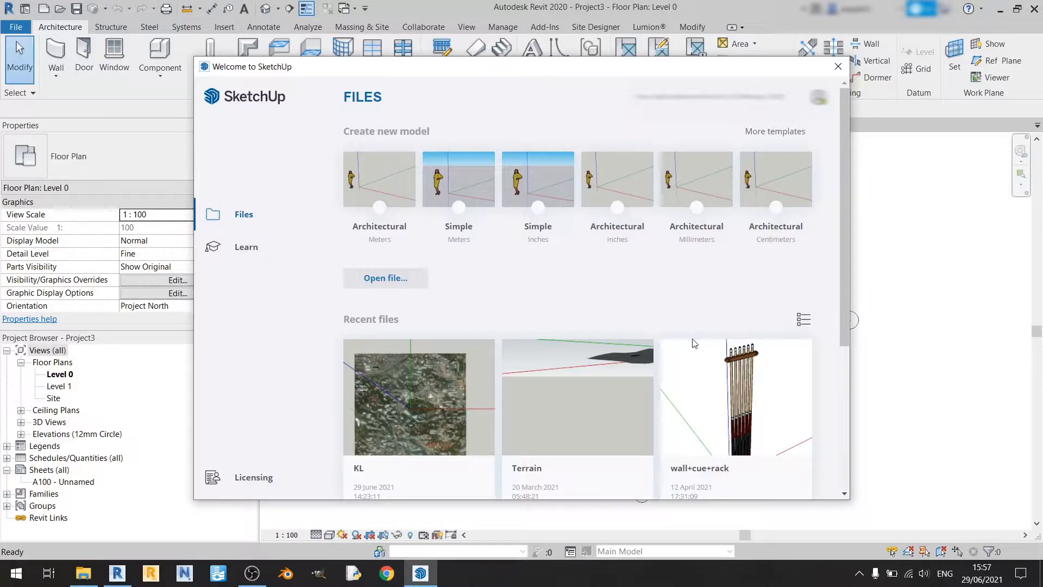
mouse_move(682, 360)
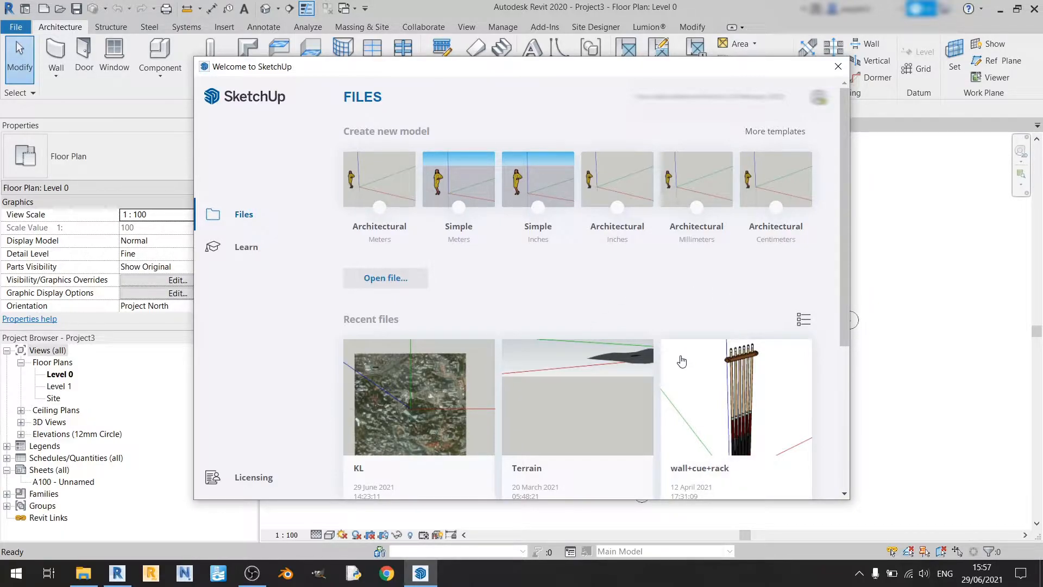
mouse_move(686, 355)
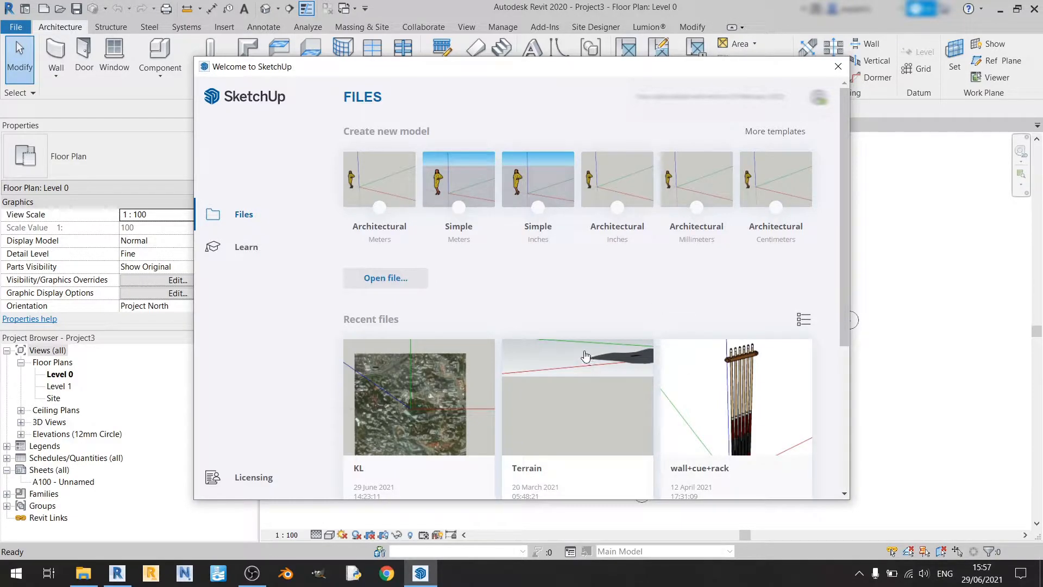
mouse_move(609, 301)
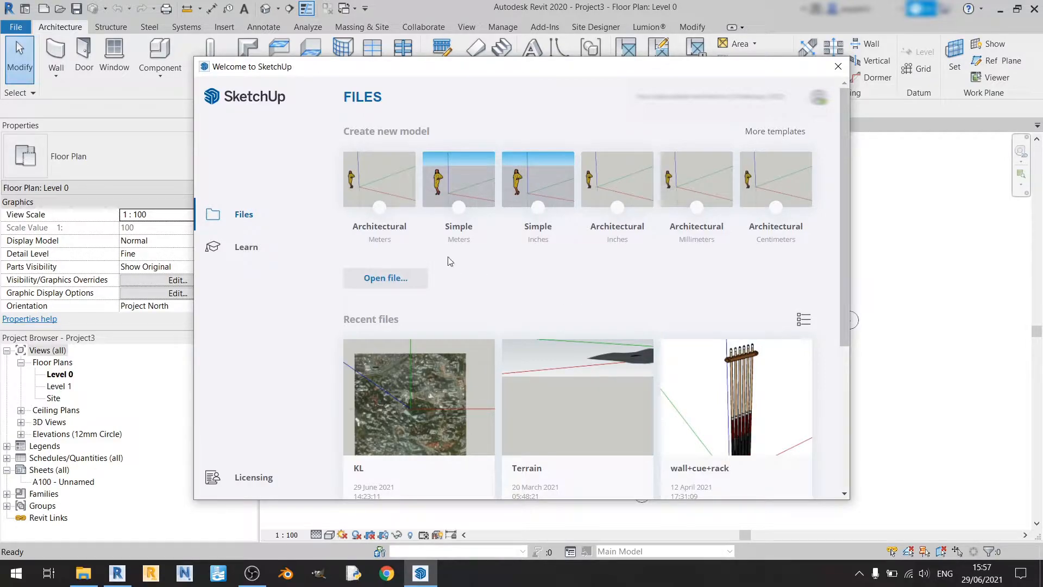
mouse_move(408, 229)
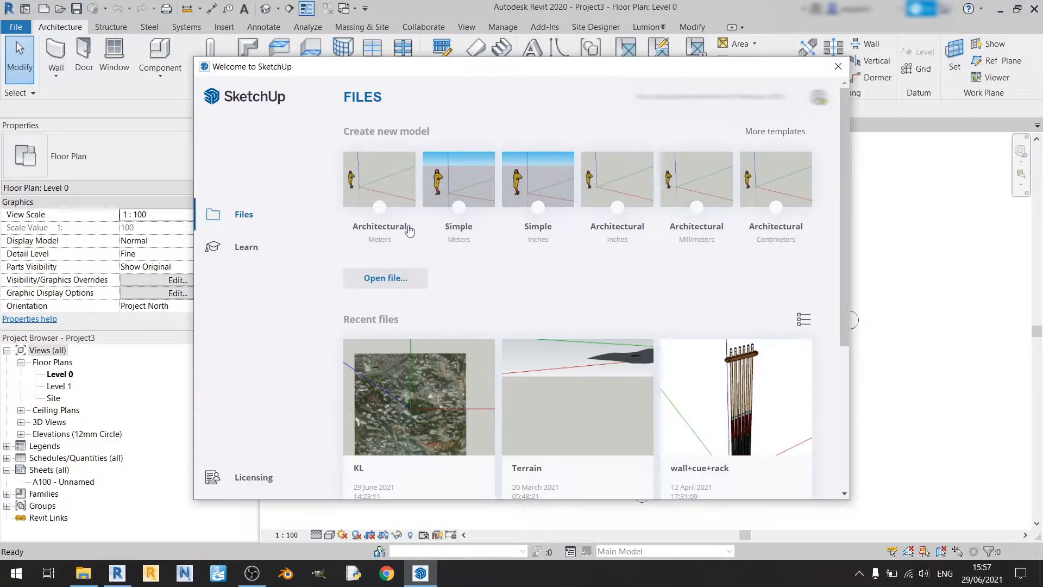
Start a new model from a template and delete the default scale figure
click(837, 67)
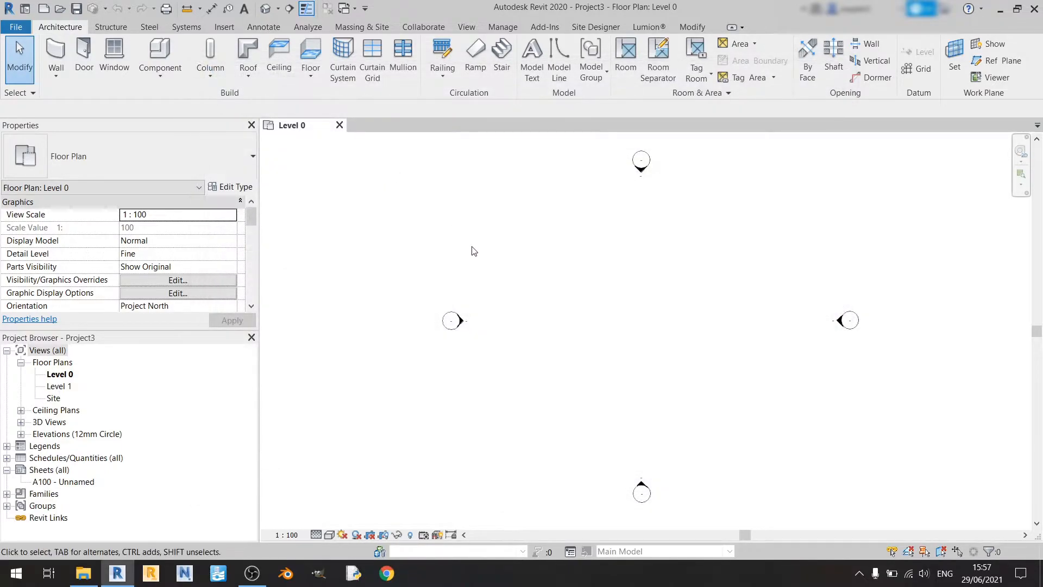
click(420, 574)
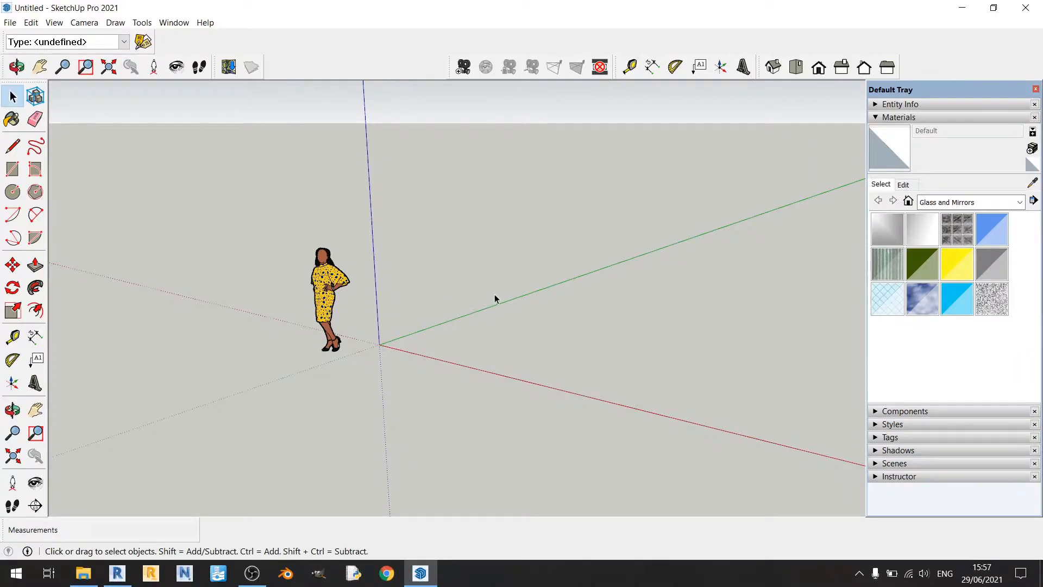
click(326, 296)
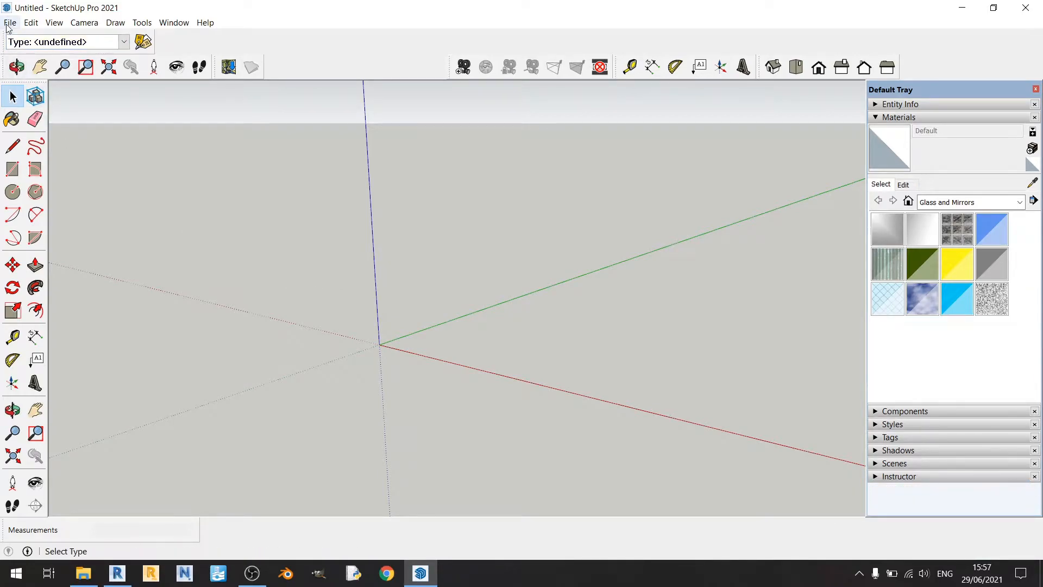
Launch Add Location to show the map of central Kuala Lumpur around KLCC
click(10, 22)
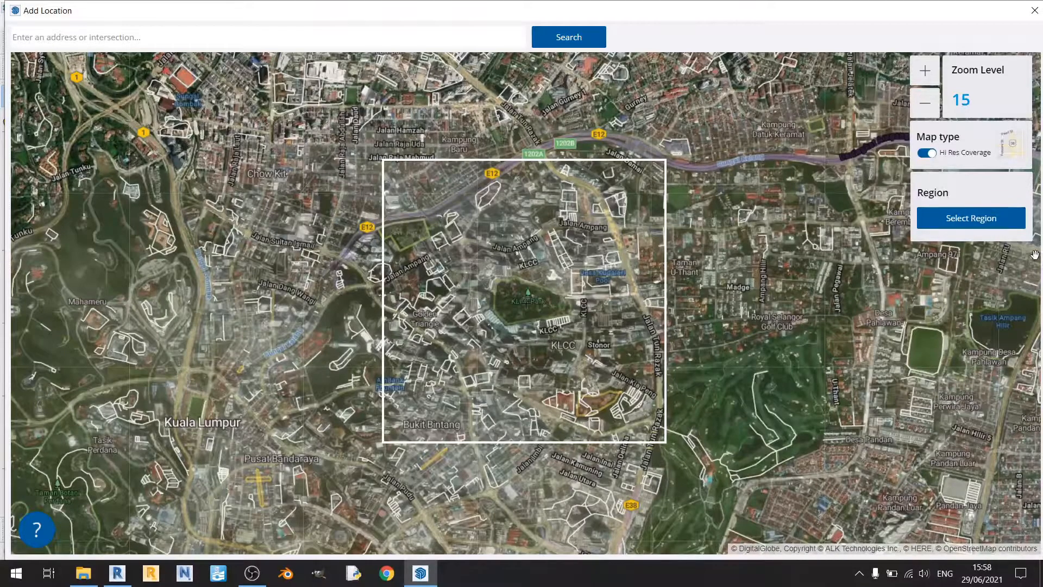
Select the region, try Hi-Res Nearmap, settle on Digital Globe imagery at import level 18
click(972, 218)
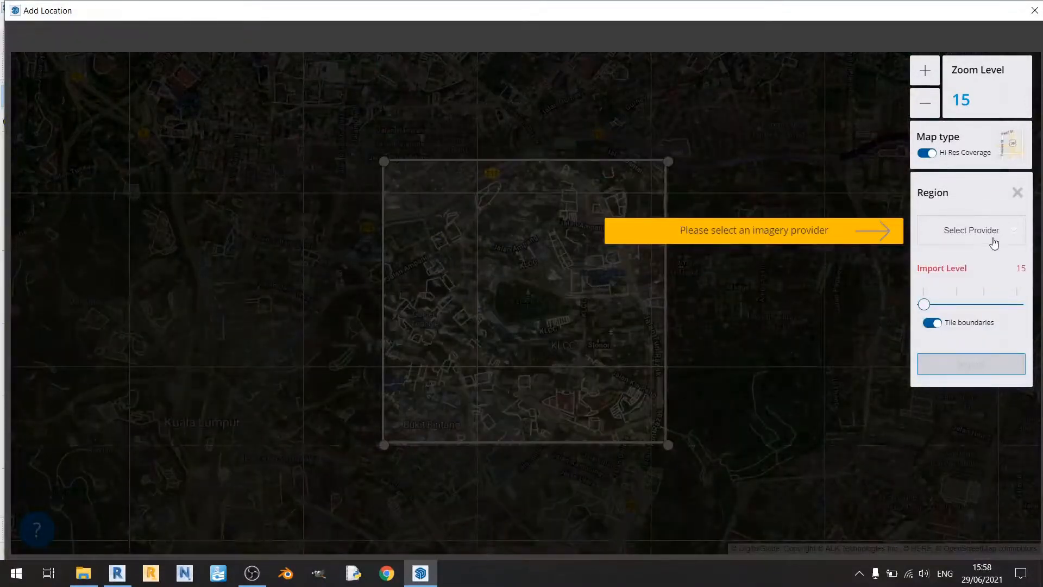
click(971, 230)
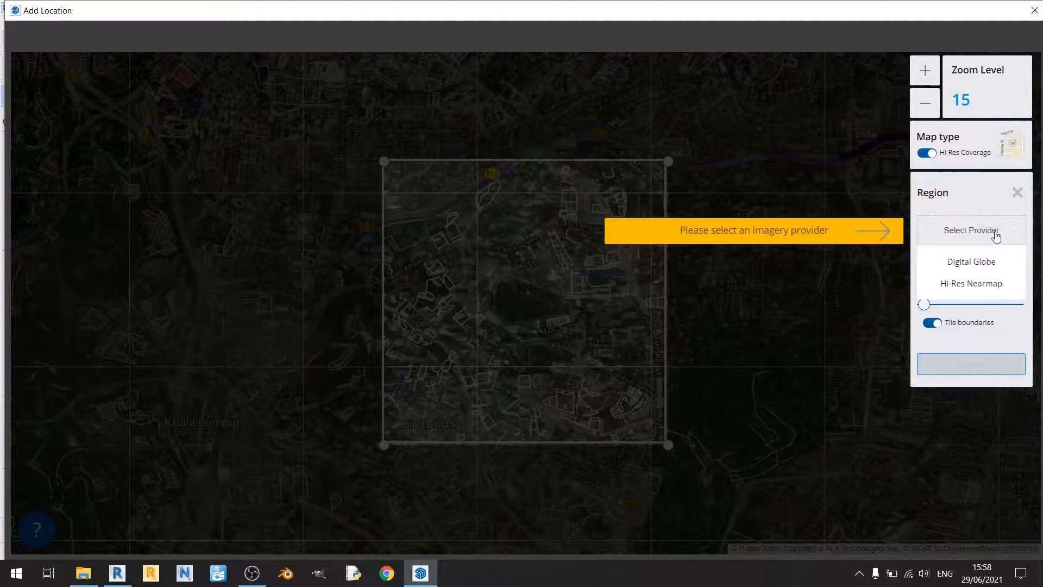
click(971, 283)
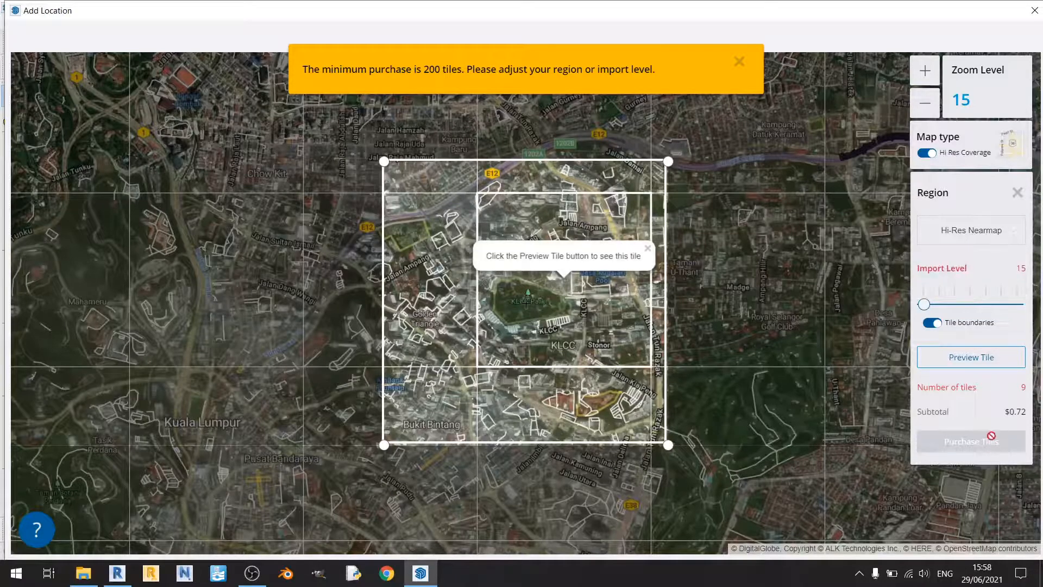
click(971, 230)
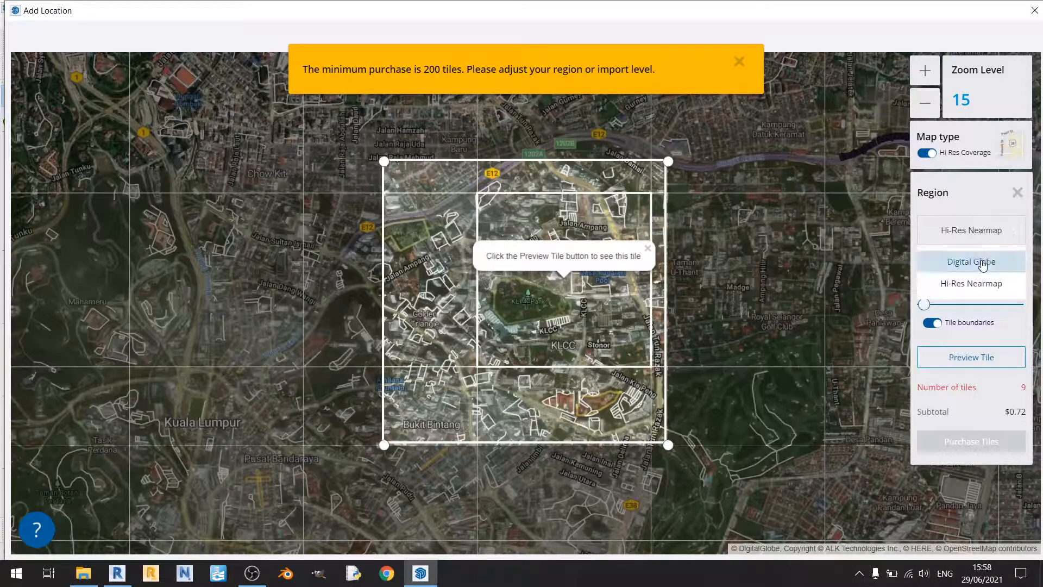
click(971, 261)
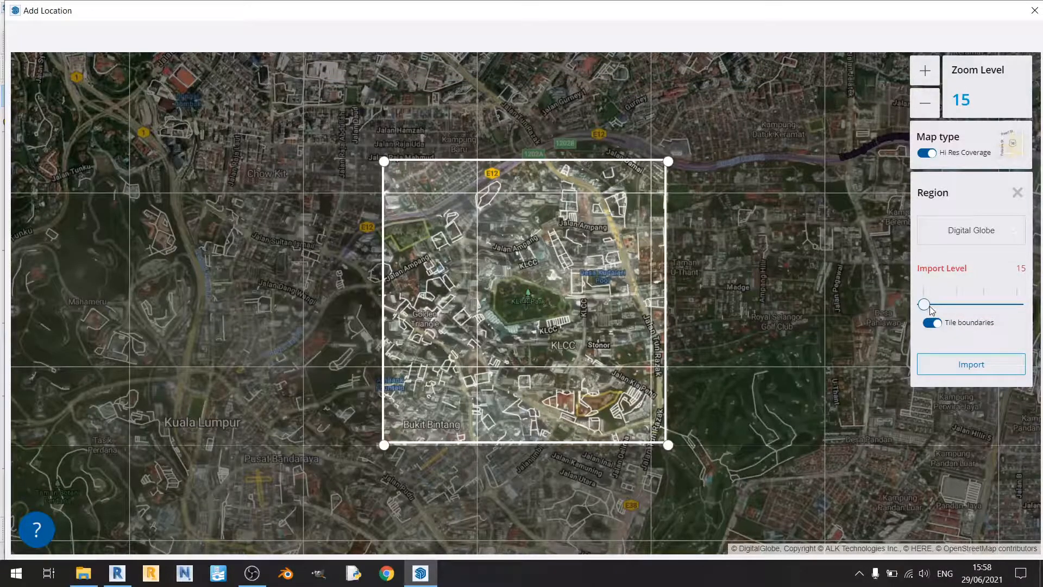
drag(923, 304, 1017, 304)
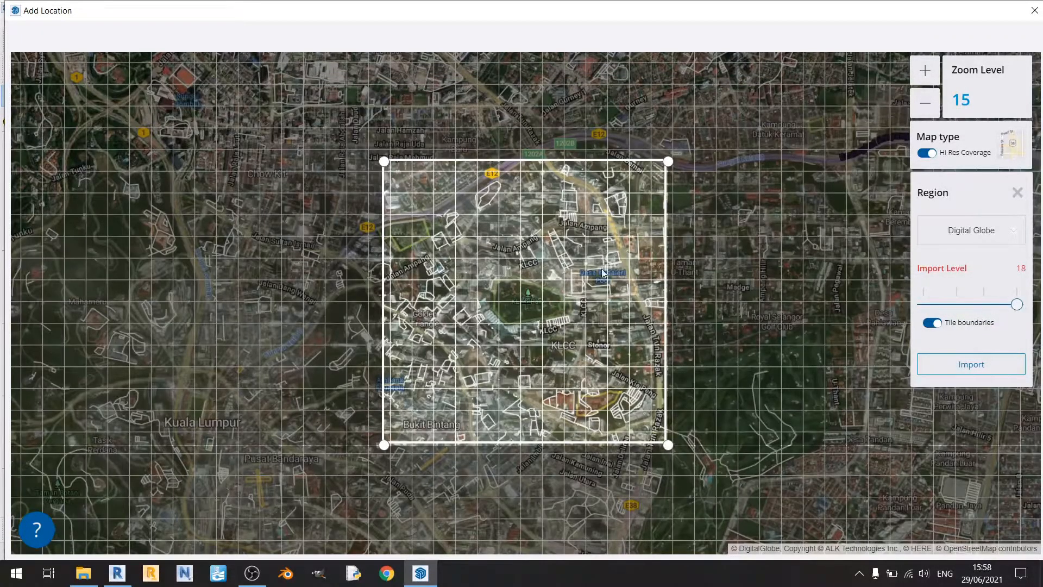
mouse_move(591, 387)
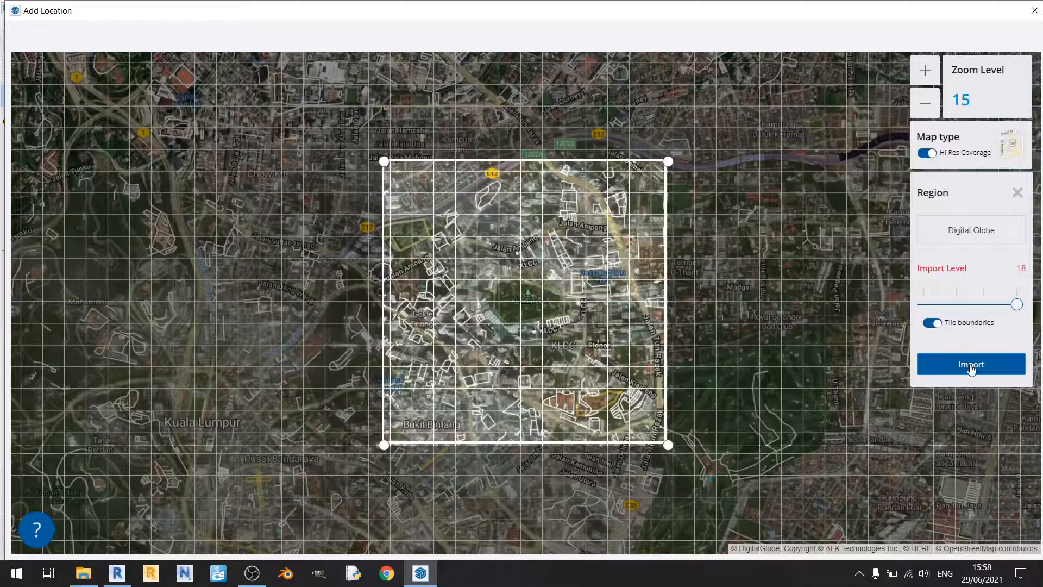
Import the Digital Globe imagery of the KLCC region into the model
click(971, 365)
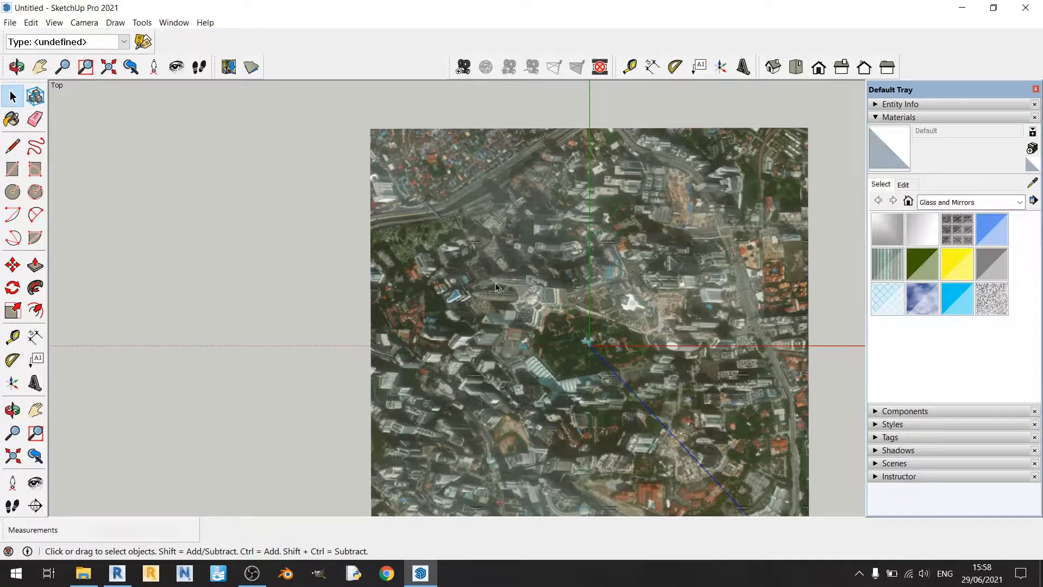
Draw a 100 m reference line on the aerial image with the Line tool
click(10, 148)
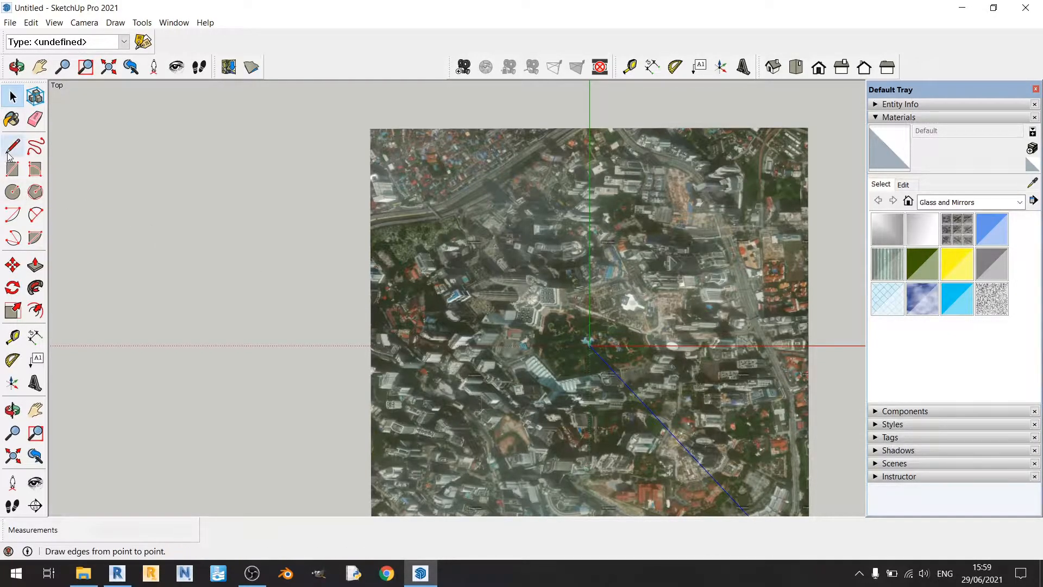
click(10, 146)
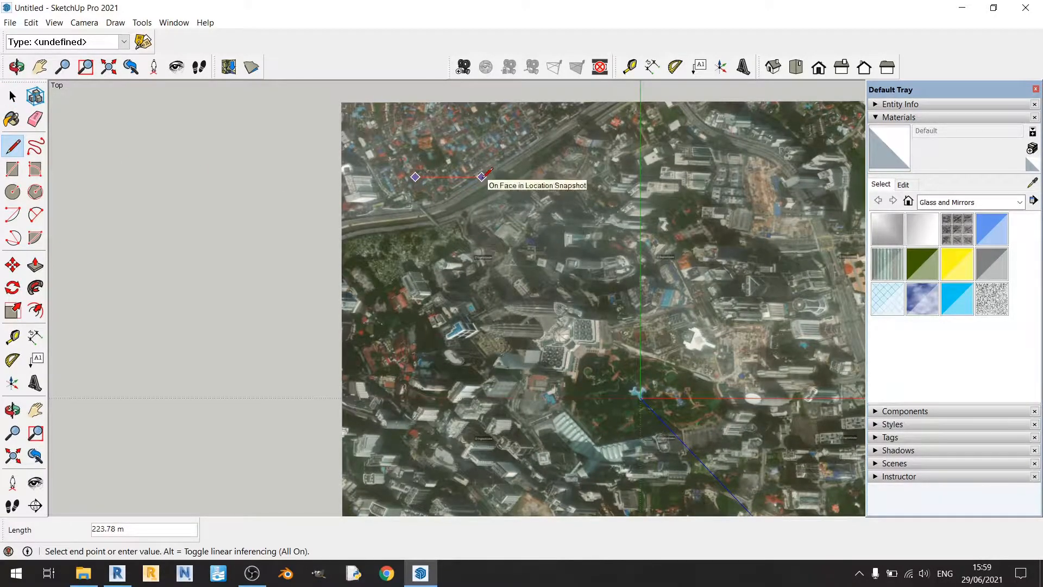
text(100)
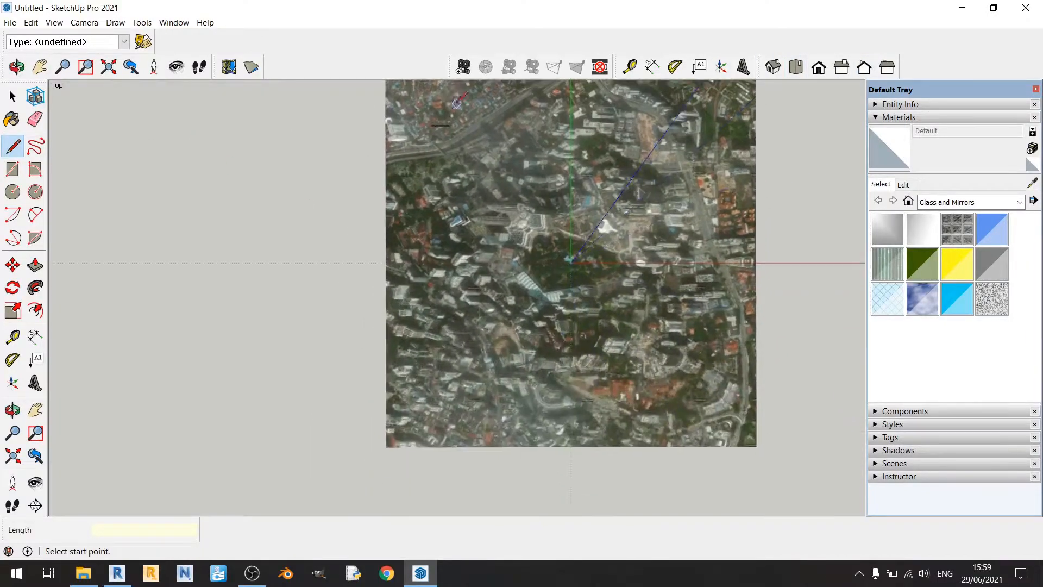
click(9, 22)
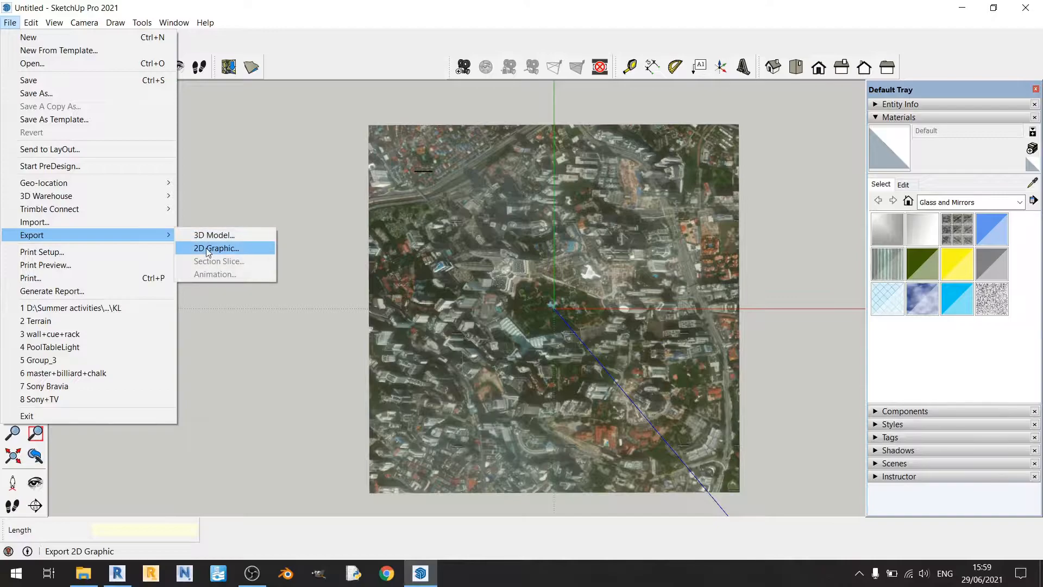
Export the top view as the PNG 'KL (with ref line 100m)' via 2D Graphic export
click(215, 248)
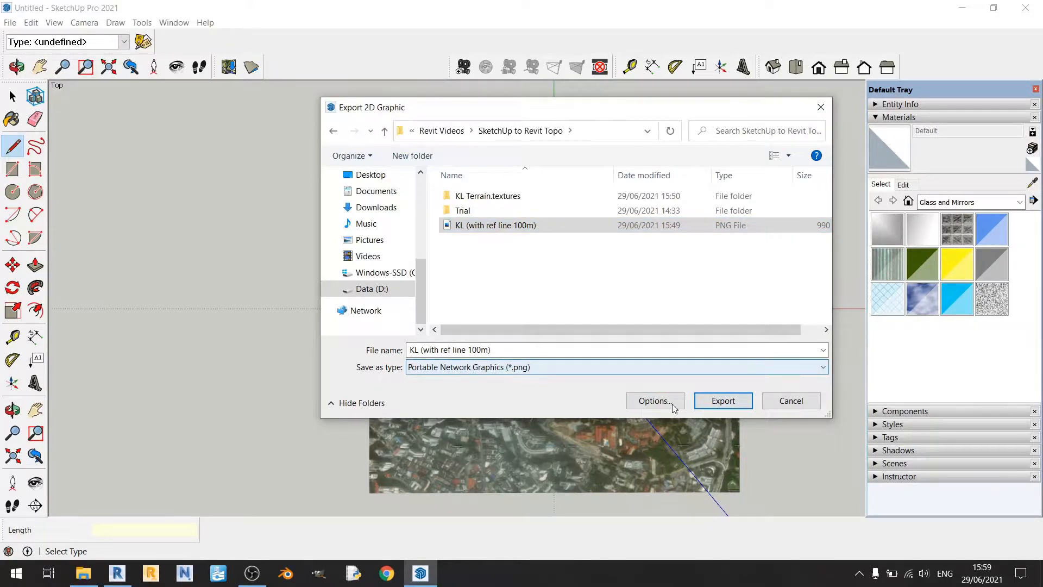
click(724, 400)
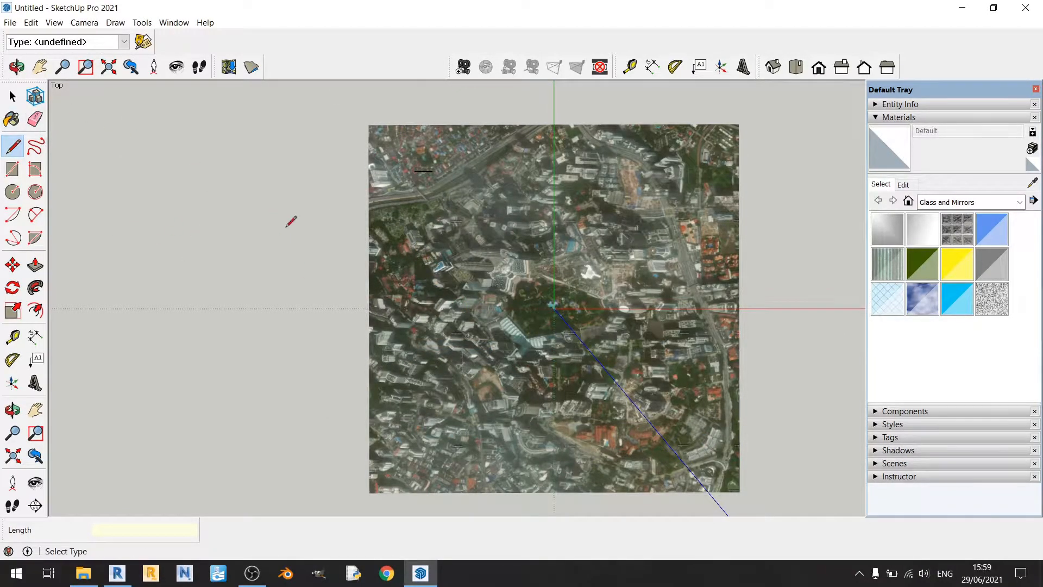
Select and delete the aerial image and reference line, leaving the scene empty
click(11, 96)
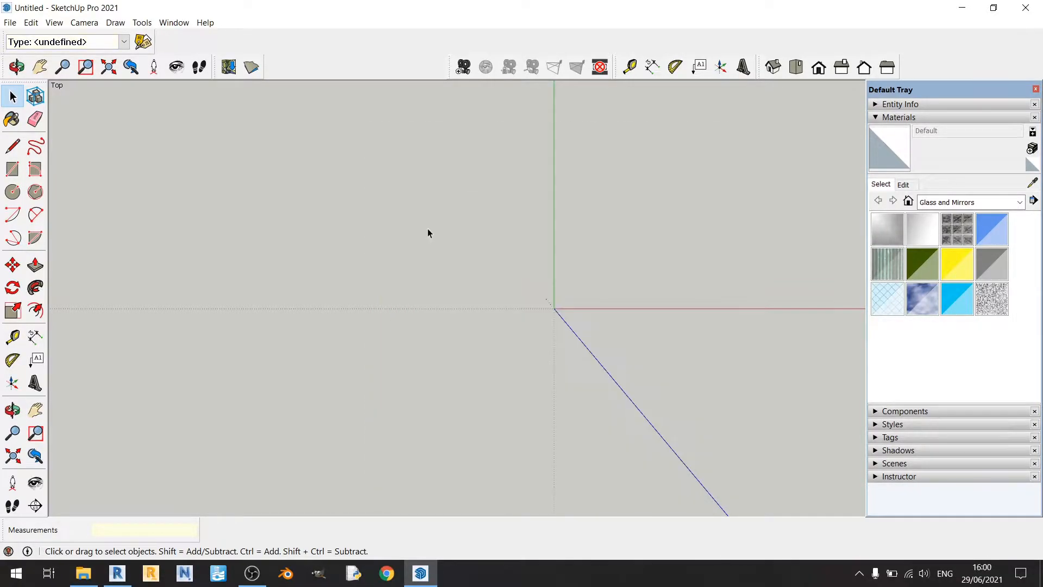
mouse_move(311, 178)
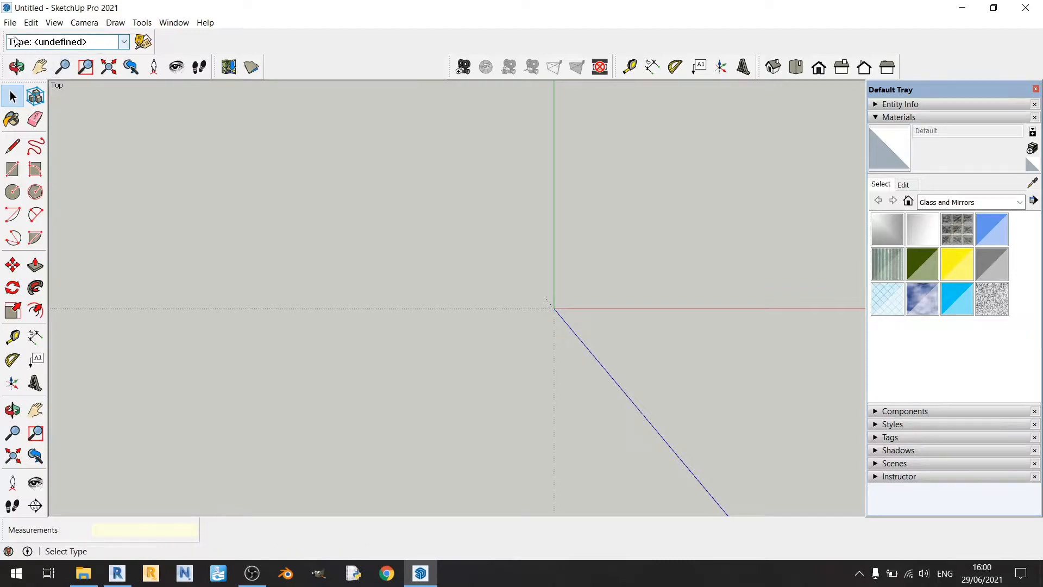
Orbit around the photo-textured Kuala Lumpur terrain to view its relief from several angles
click(10, 22)
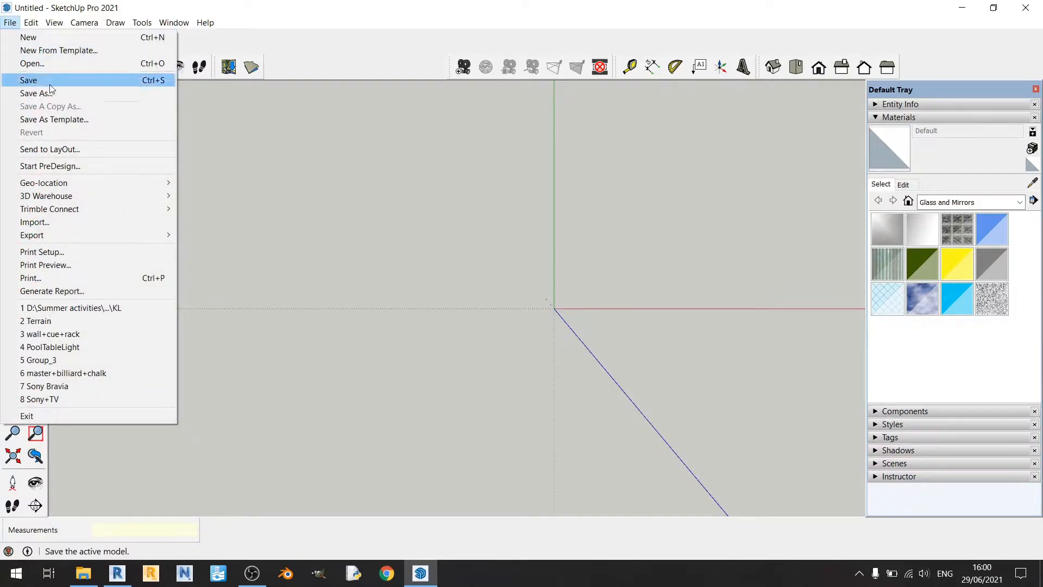
mouse_move(43, 182)
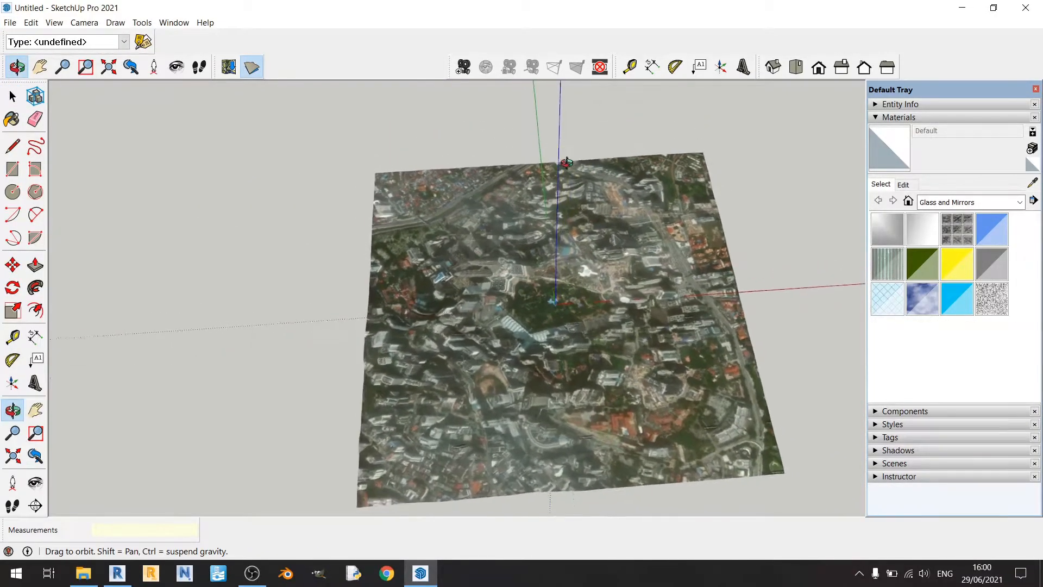
drag(566, 162, 361, 202)
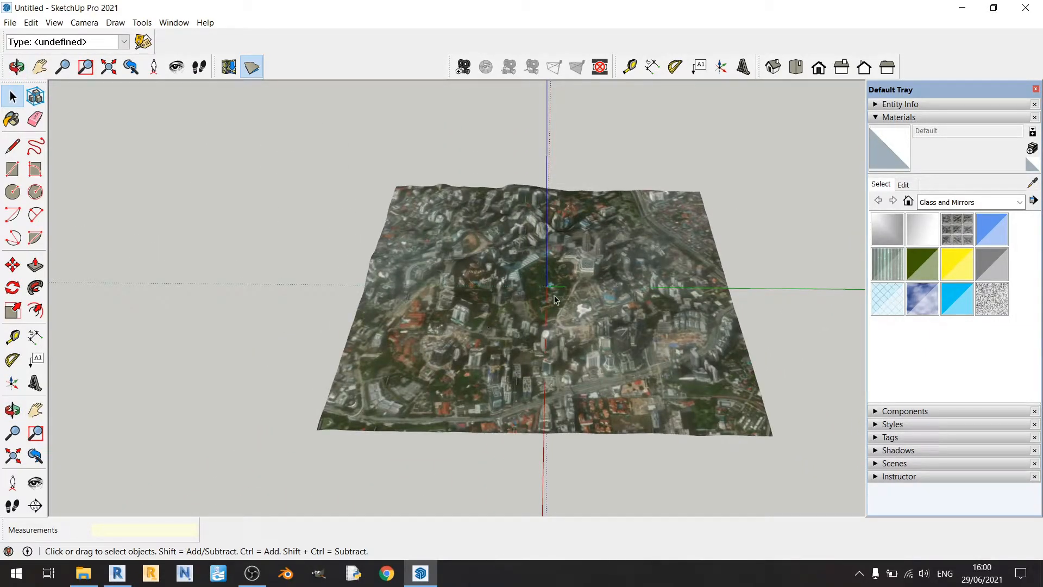
drag(555, 299, 538, 359)
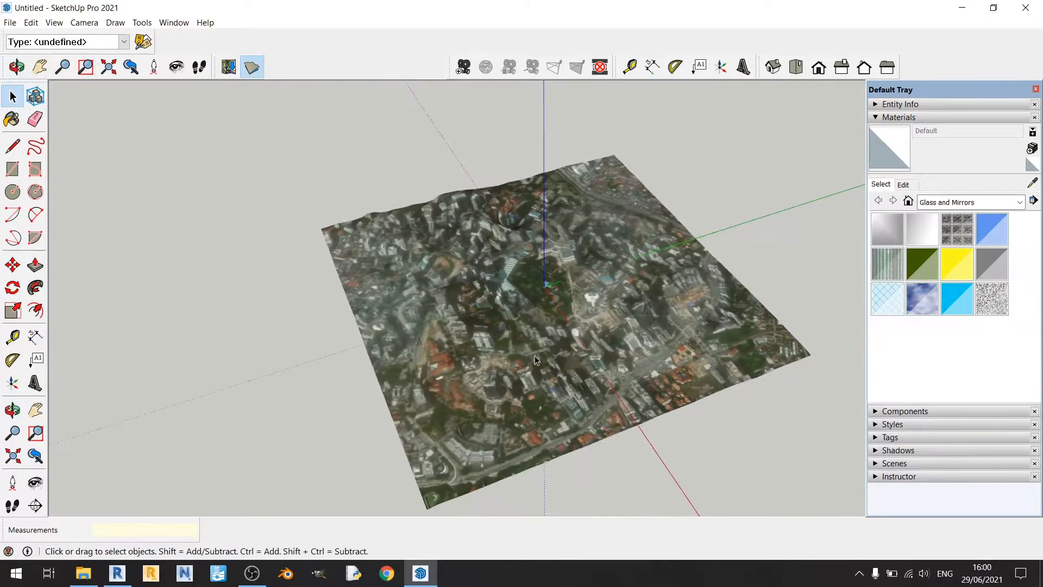
drag(532, 359, 672, 335)
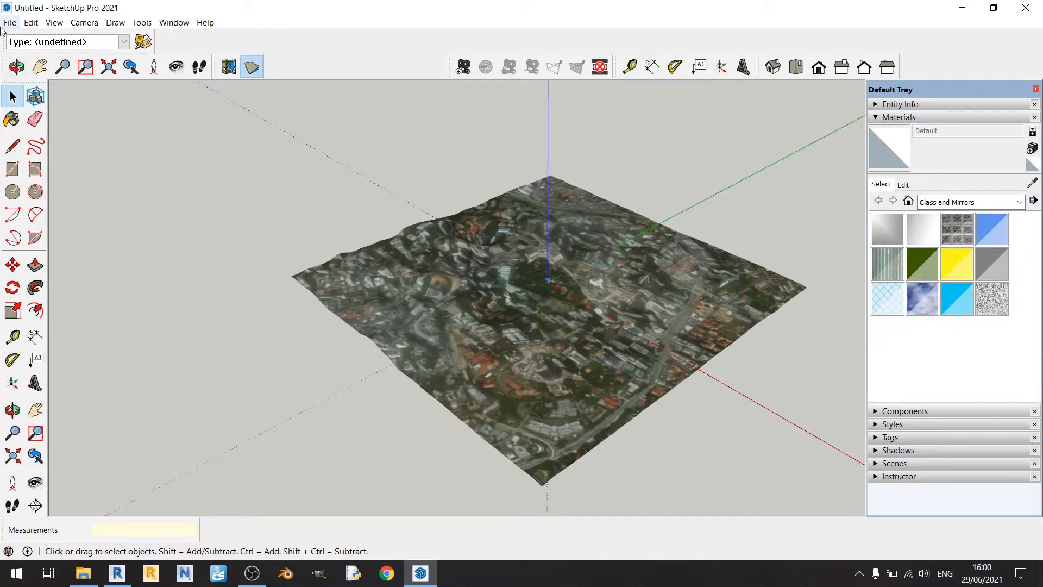
Export the terrain as the AutoCAD DWG 'KL Terrain', replacing the existing file
click(9, 22)
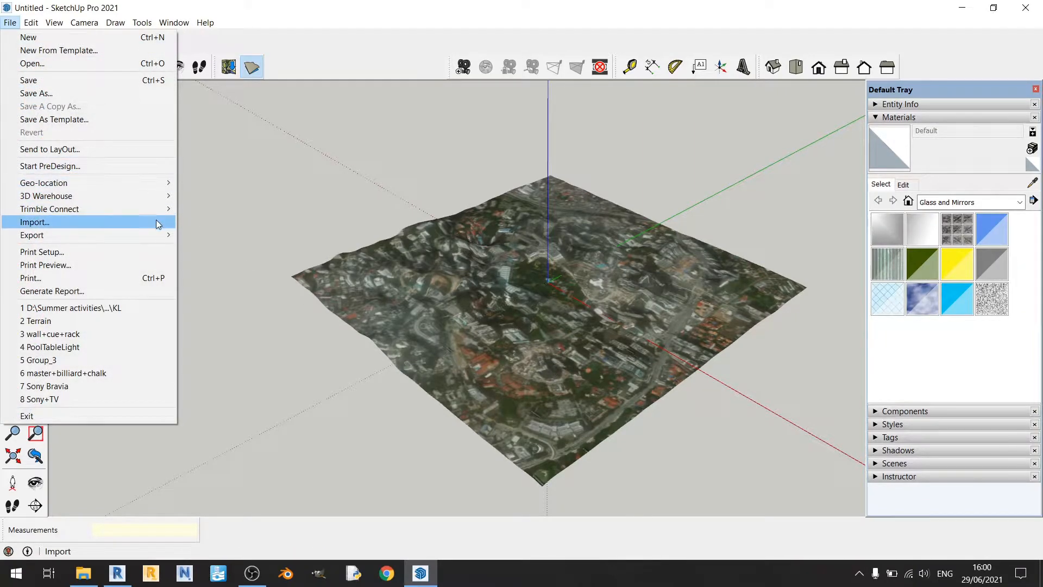
click(31, 235)
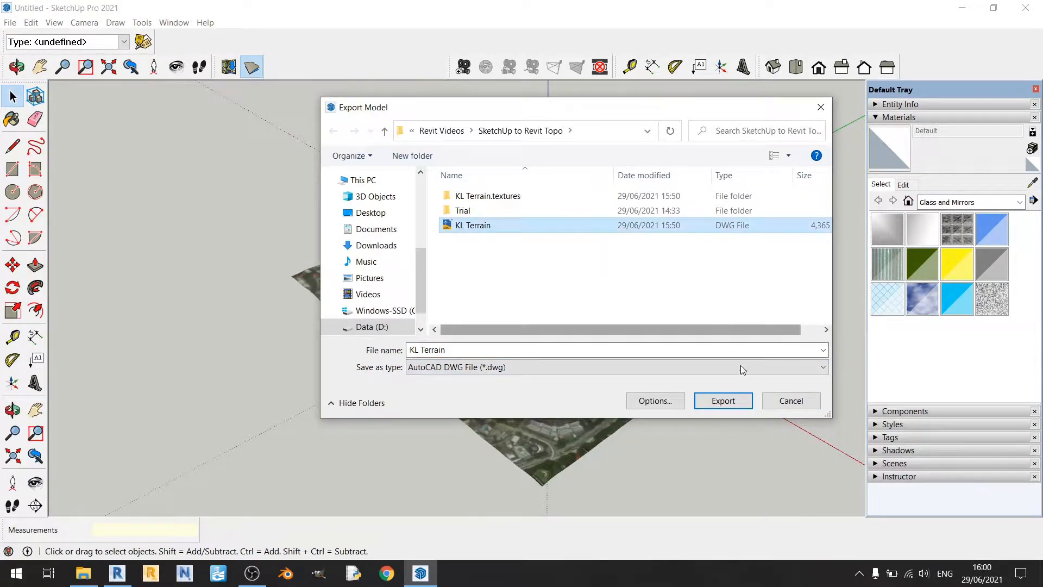
click(723, 401)
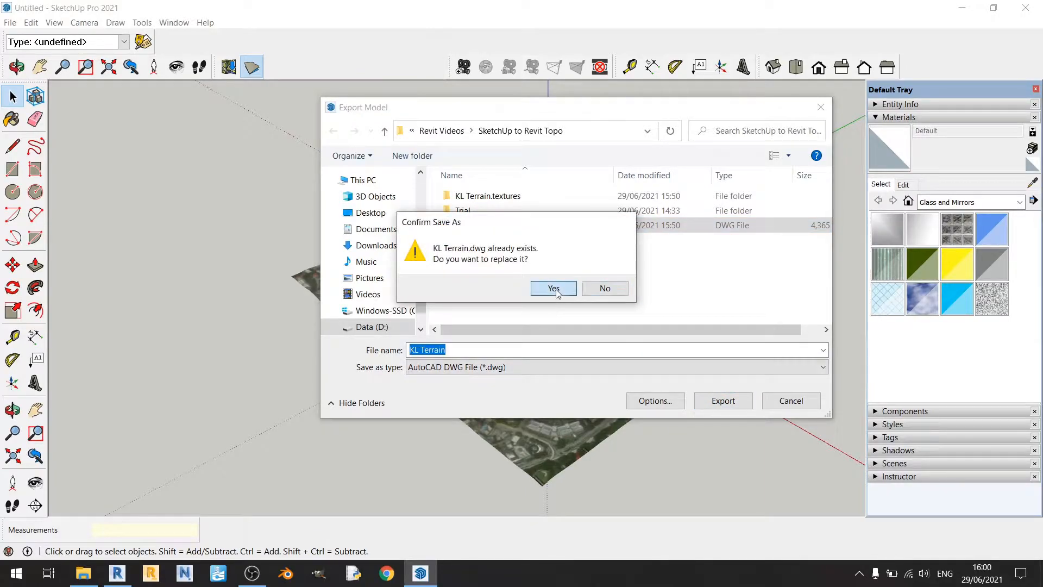
click(553, 288)
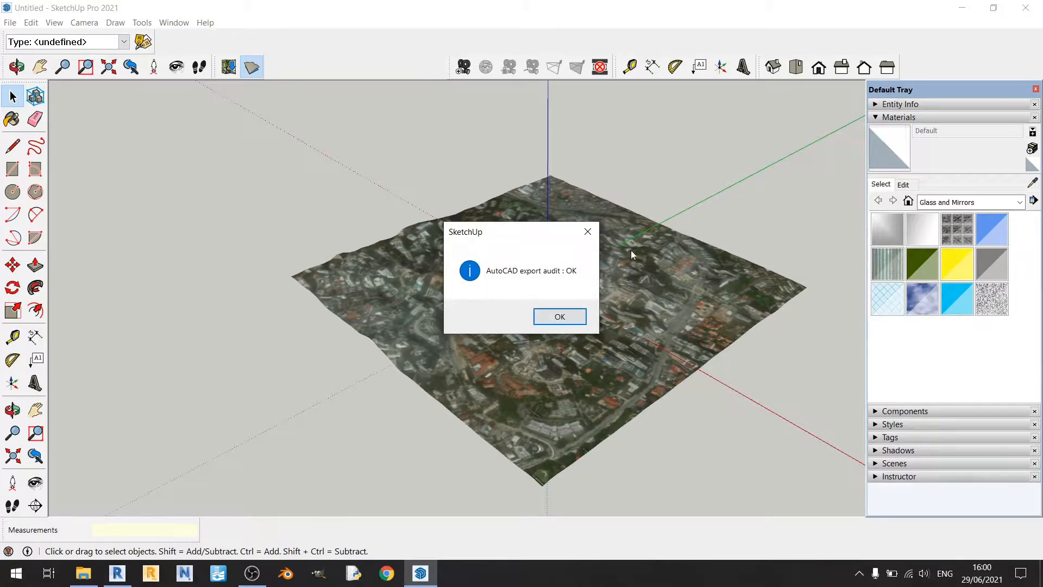
mouse_move(489, 300)
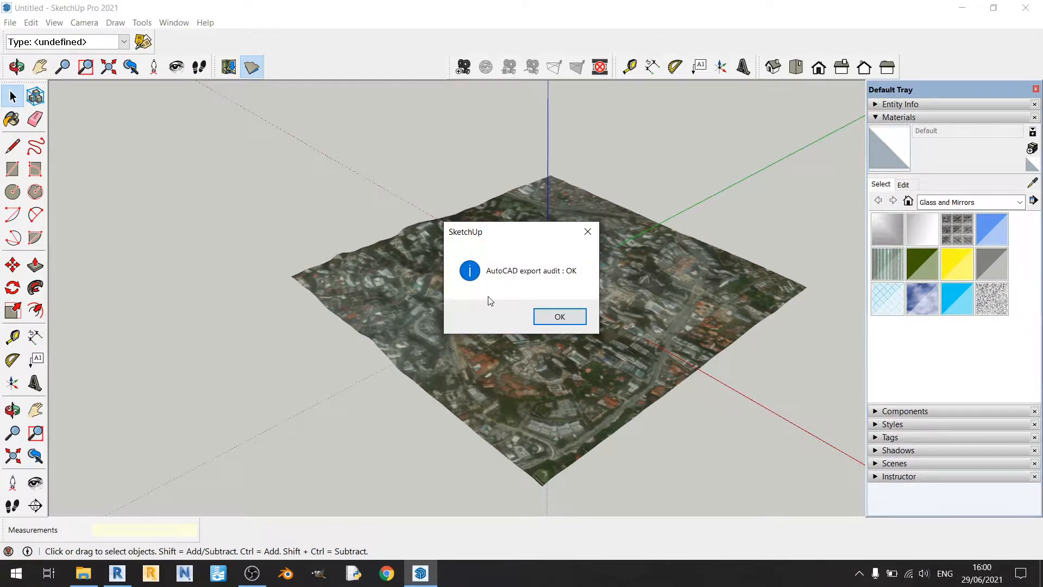
mouse_move(520, 274)
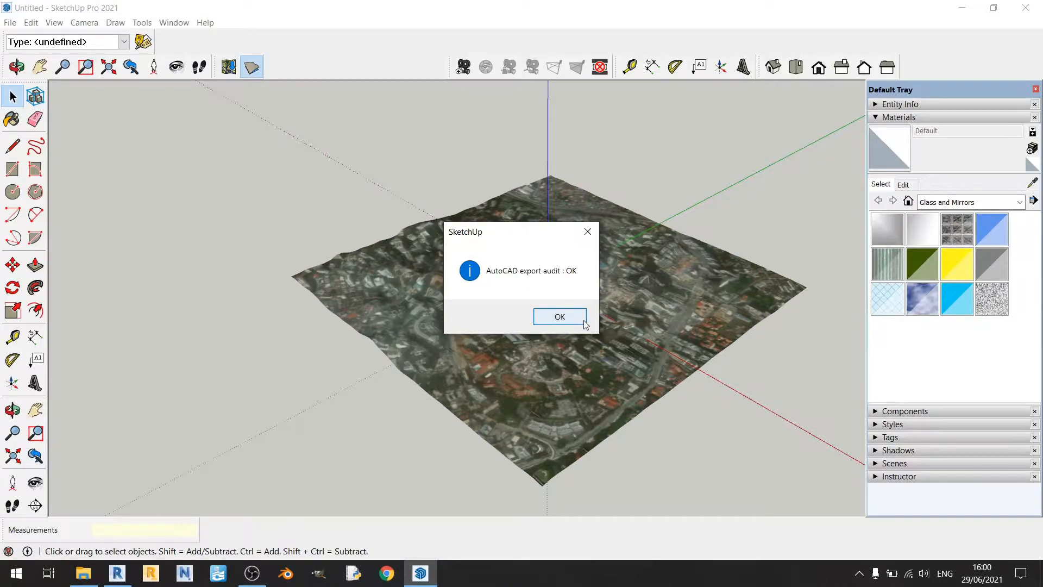
click(559, 316)
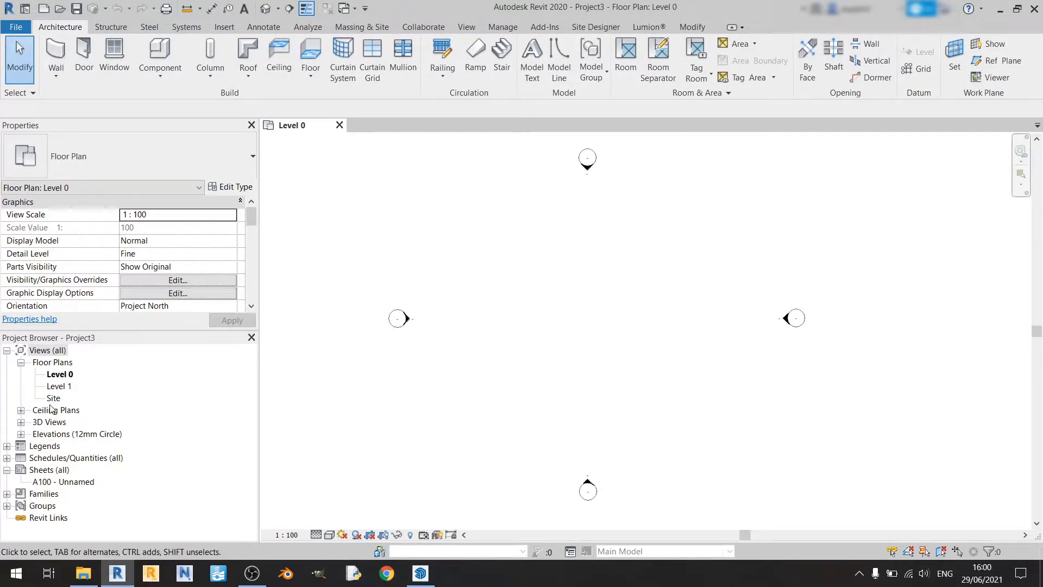
Switch to the Site floor plan and bring up Project Units from Manage
double_click(52, 398)
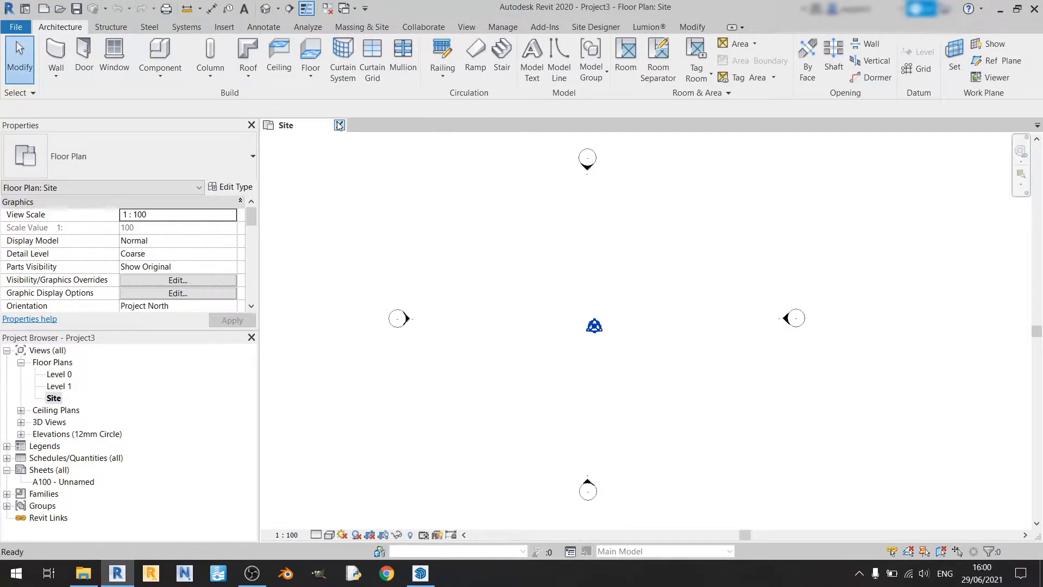
click(502, 26)
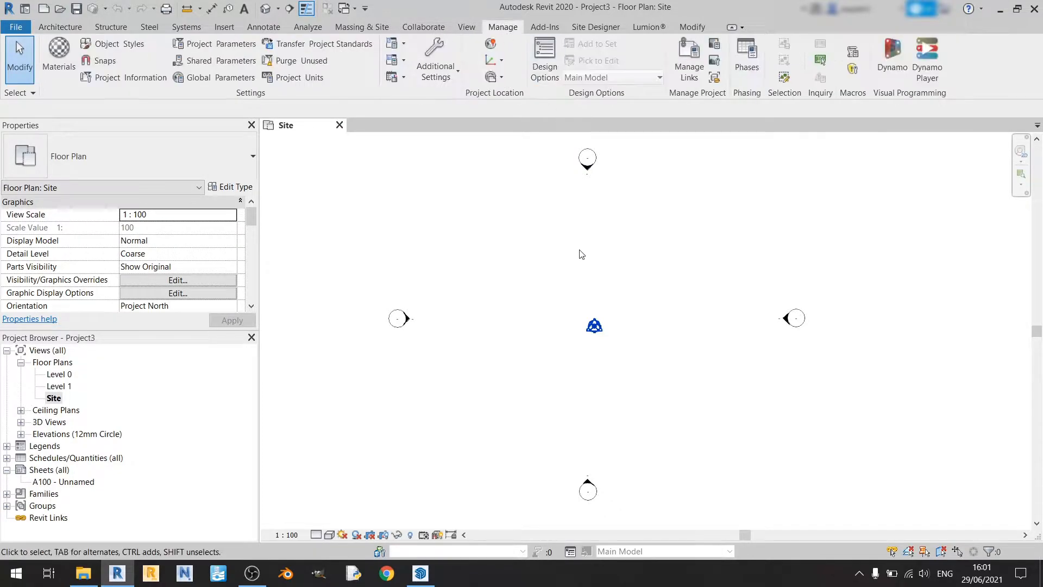
click(294, 77)
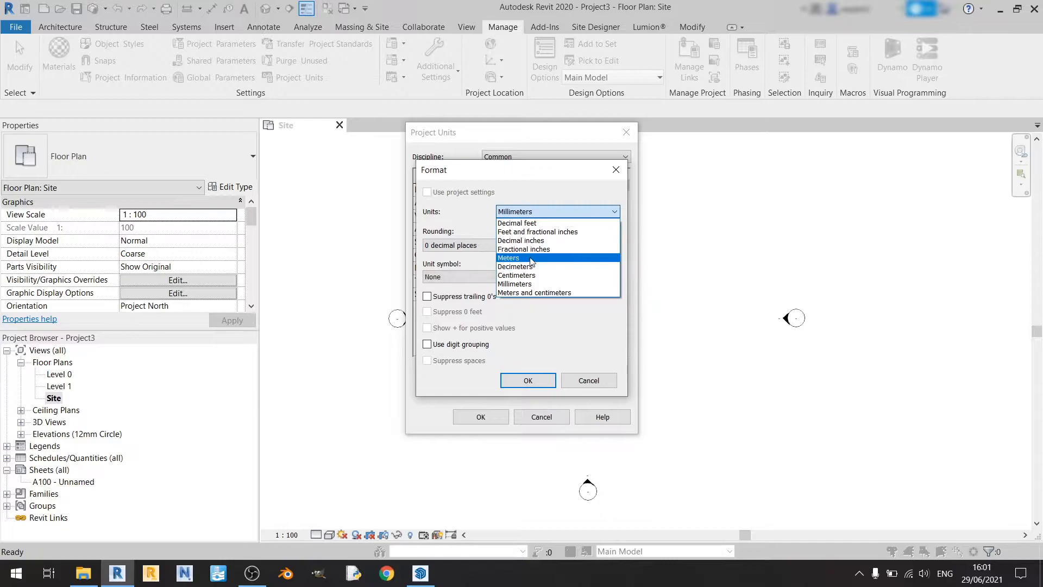
Set Length to Meters with 3 decimal places and the m symbol, and apply
click(509, 258)
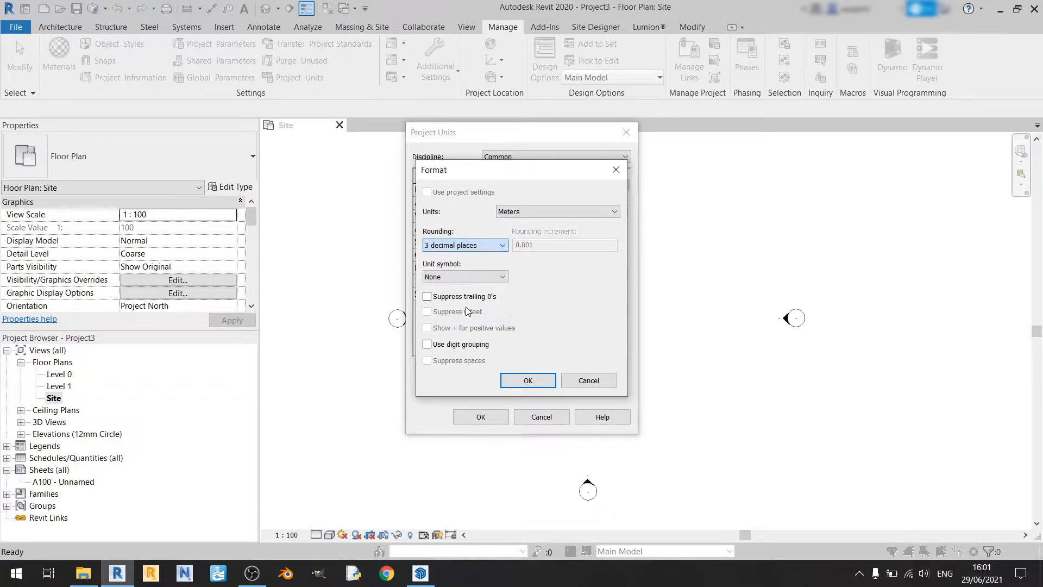
click(465, 277)
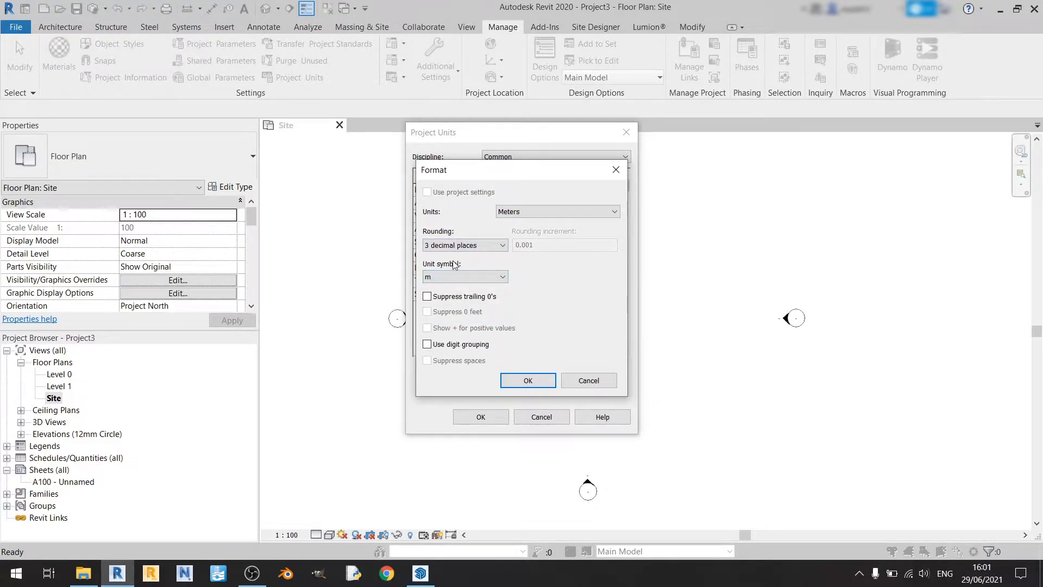
click(528, 380)
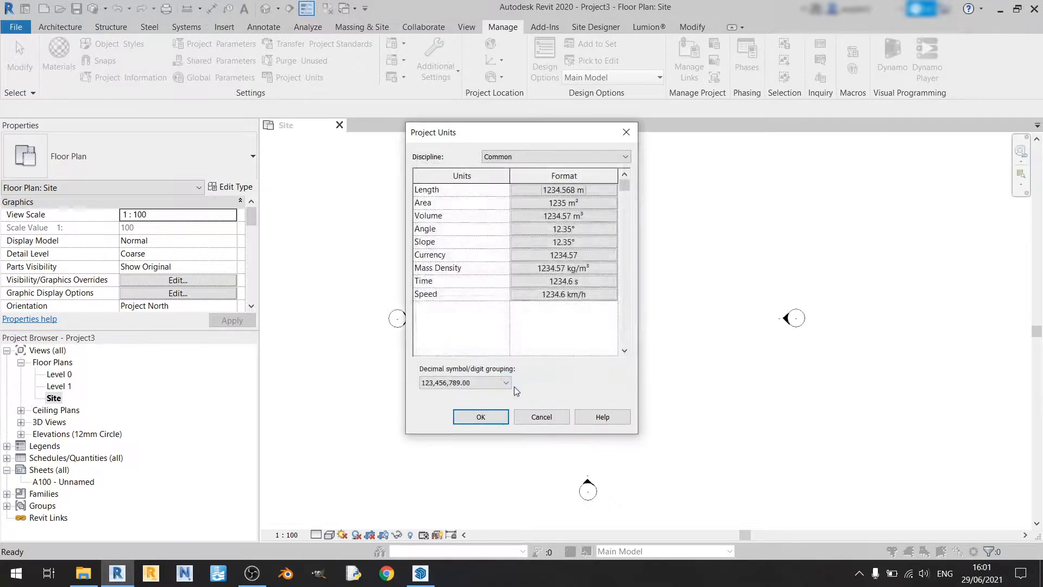
click(480, 417)
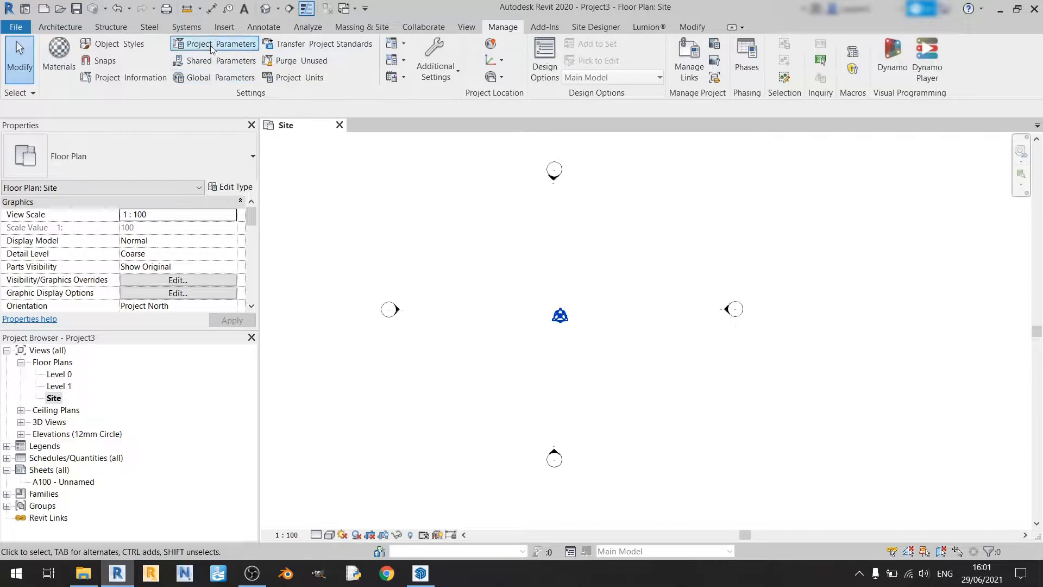
Choose KL Terrain.dwg in Import CAD and review its colours, layers and import units
click(223, 26)
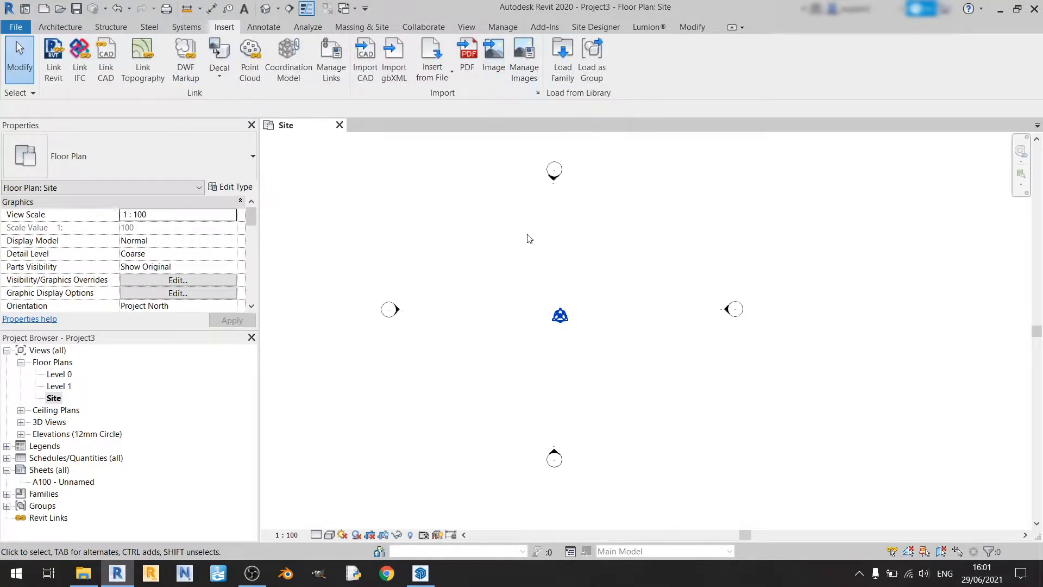
mouse_move(365, 54)
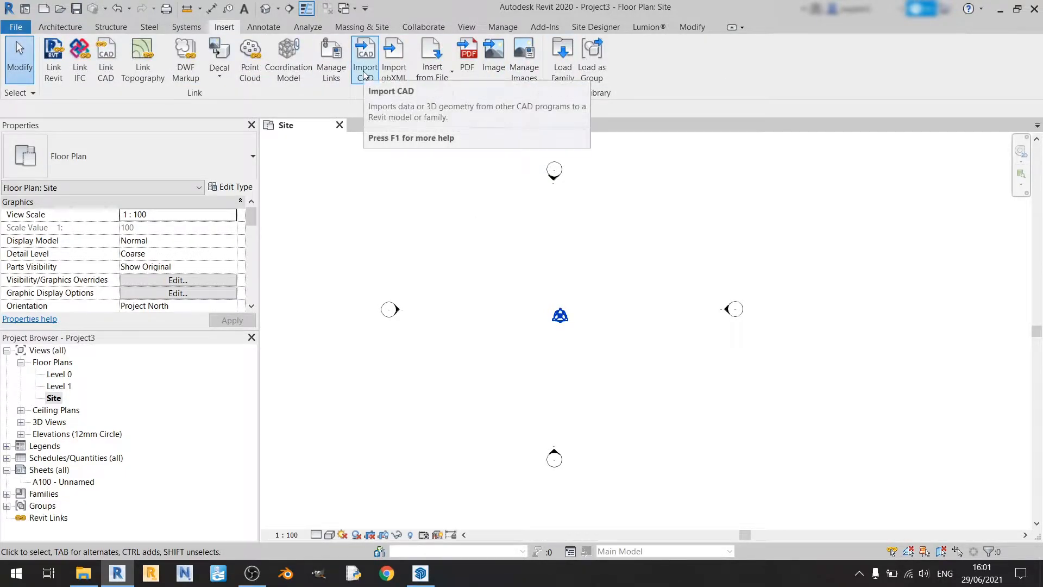
click(365, 51)
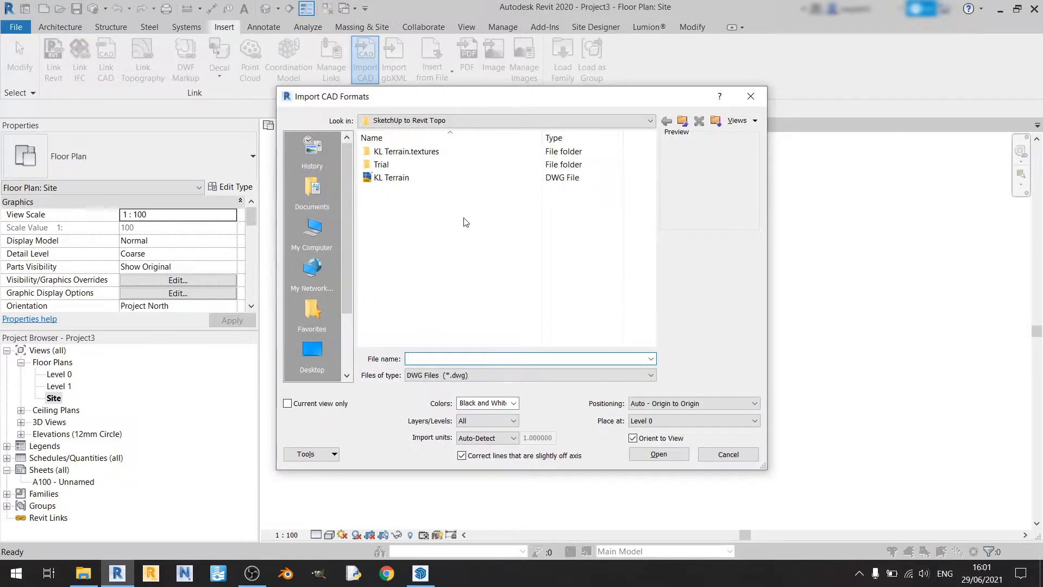
click(391, 178)
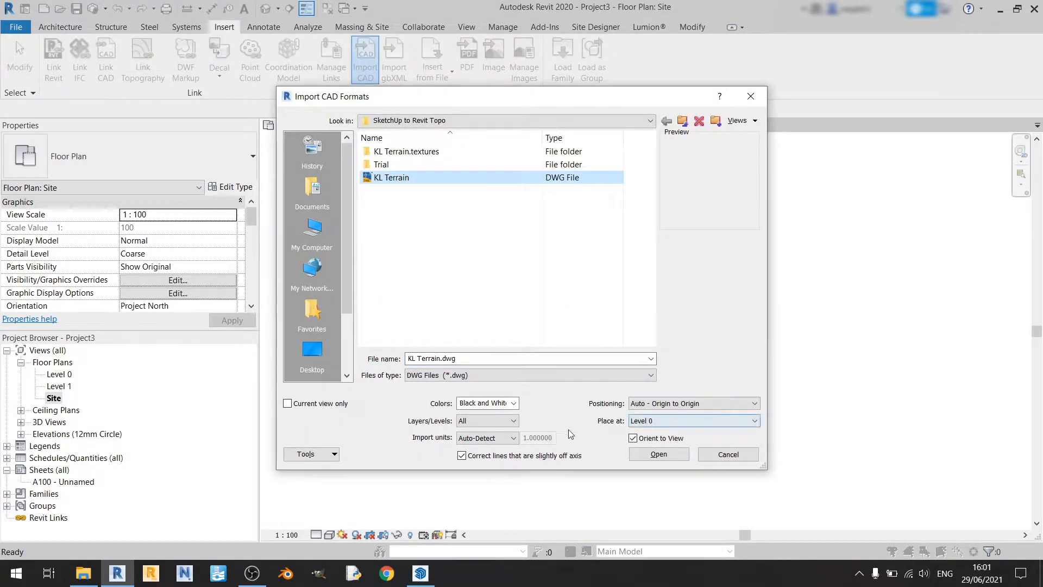
click(513, 402)
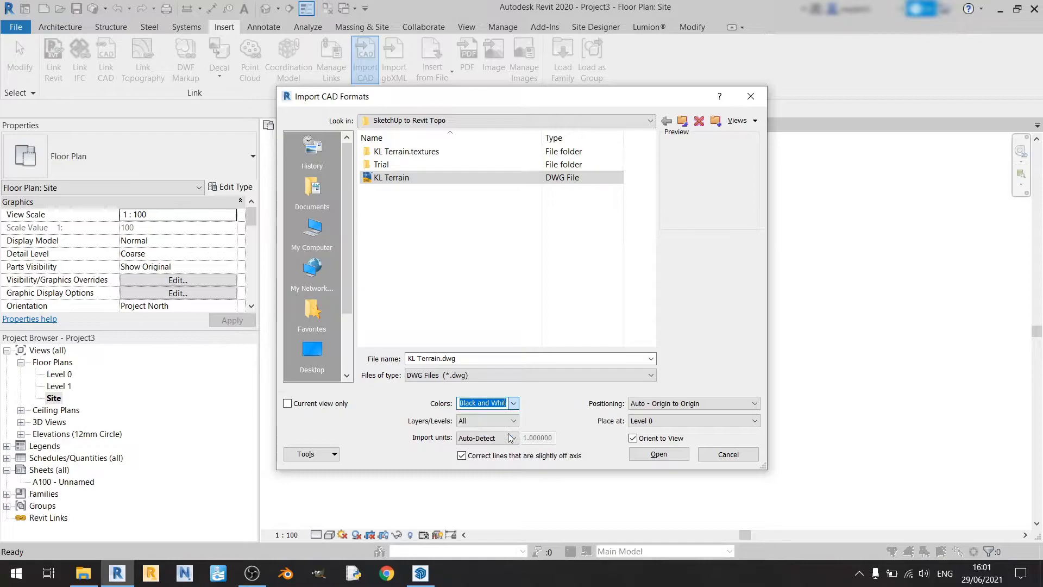
click(512, 421)
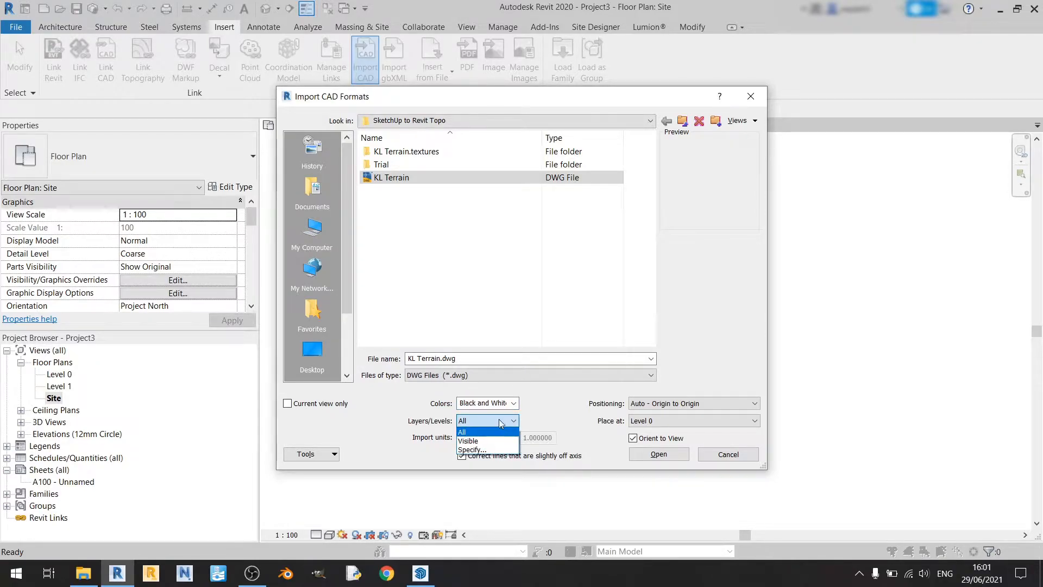
click(512, 438)
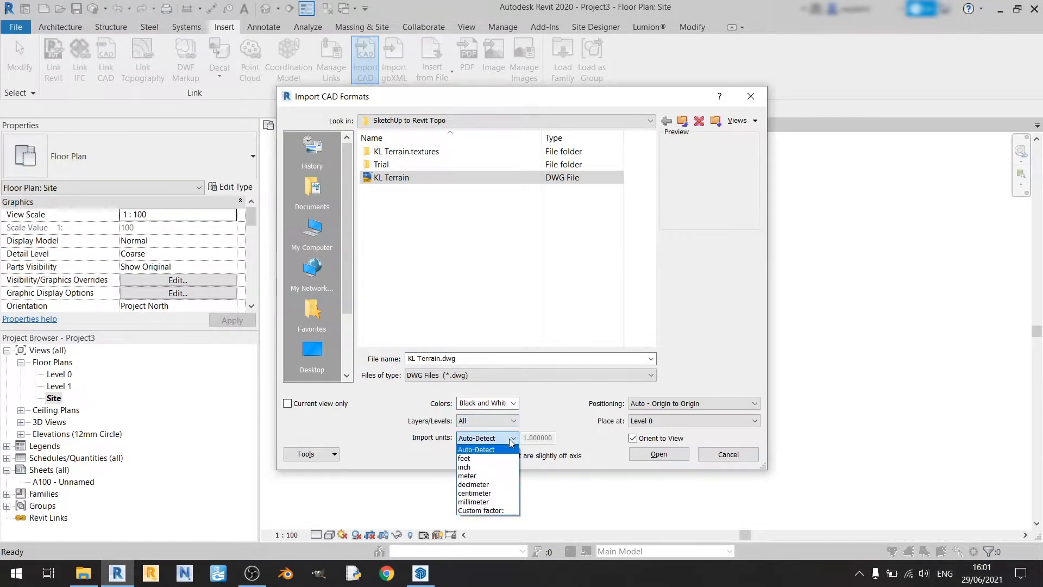
click(476, 450)
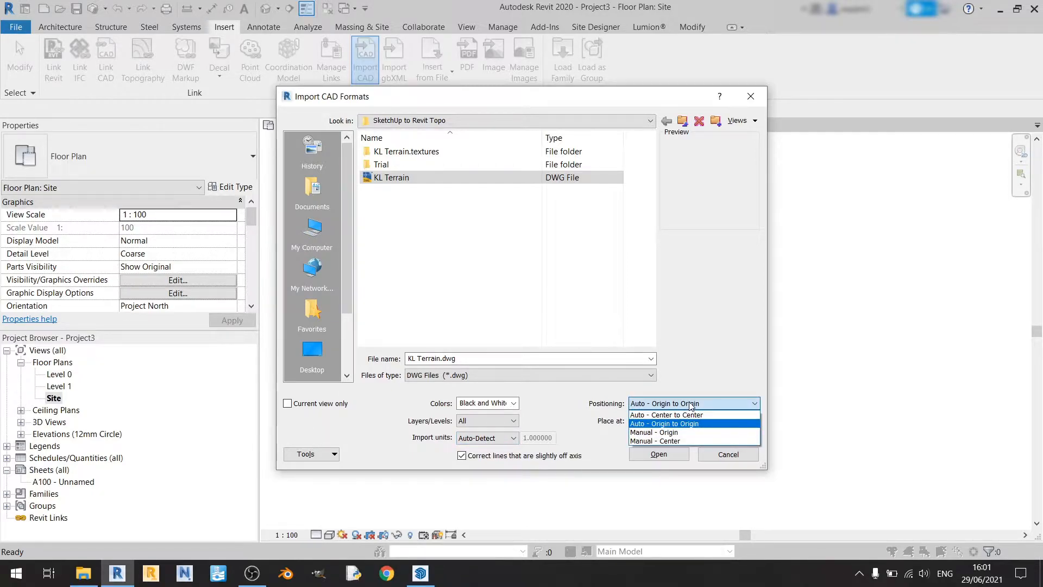
Position the import Auto - Origin to Origin at Level 0 and bring the terrain in
click(693, 420)
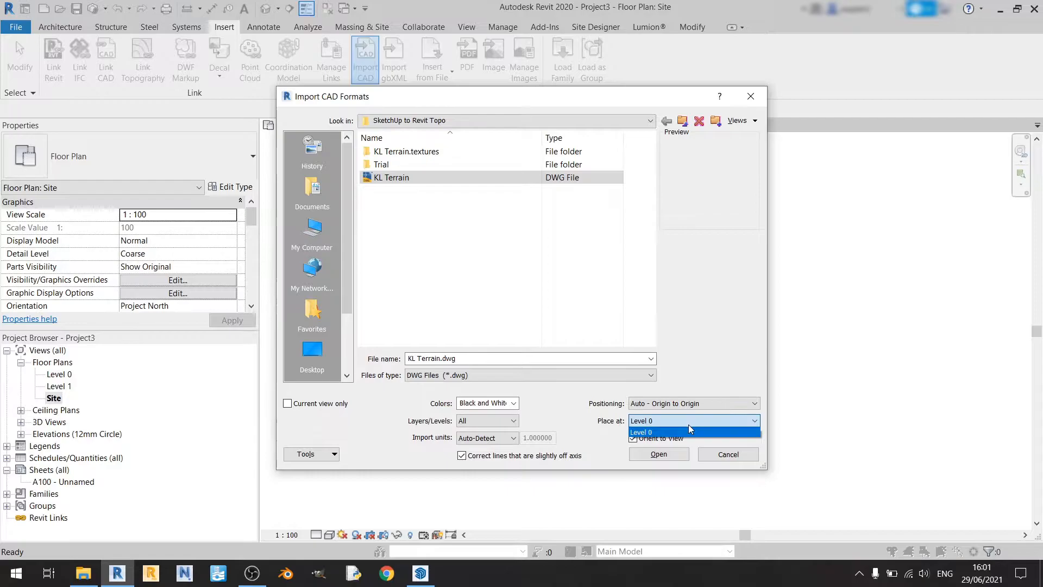
click(658, 433)
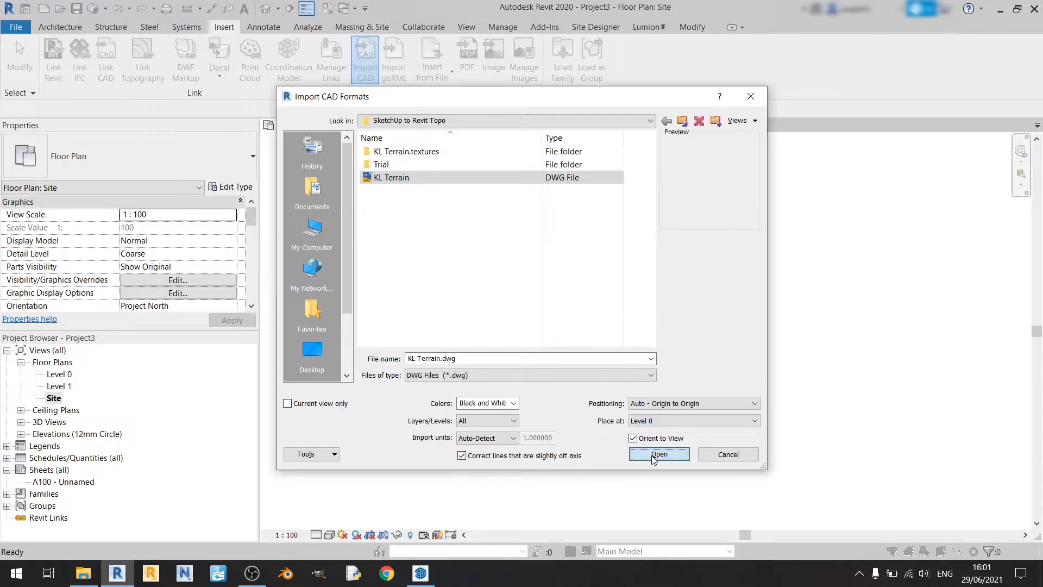
click(659, 454)
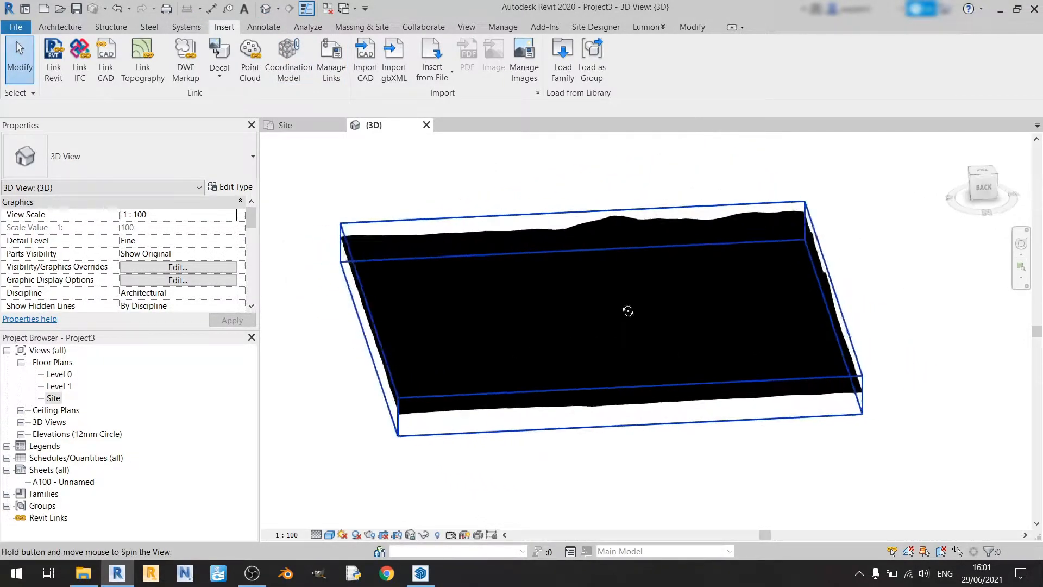
Create a toposurface from the imported DWG instance, excluding Location_Snapshot so only Location_Terrain adds points
drag(628, 311, 662, 358)
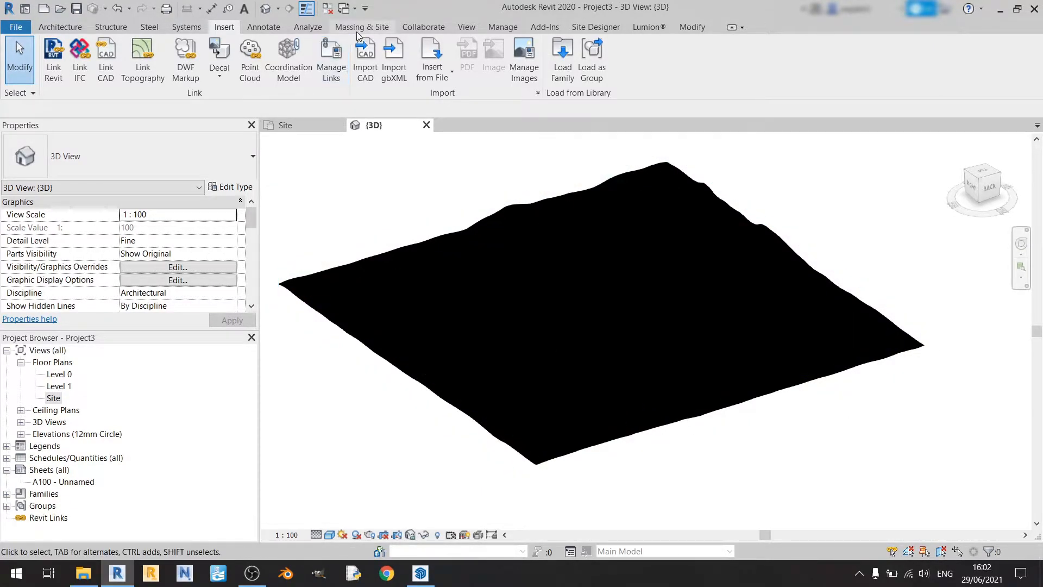
click(361, 26)
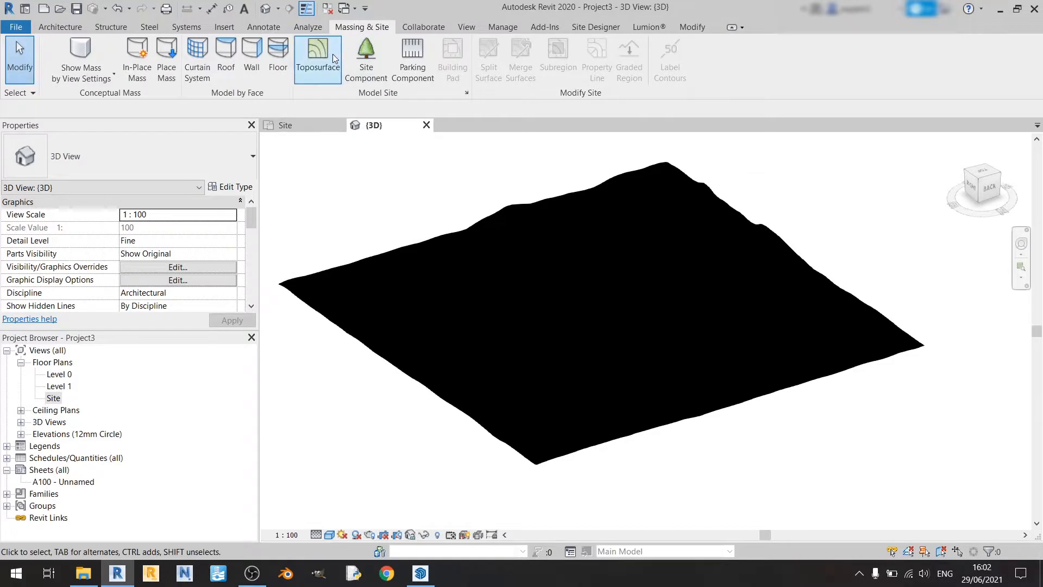
click(317, 54)
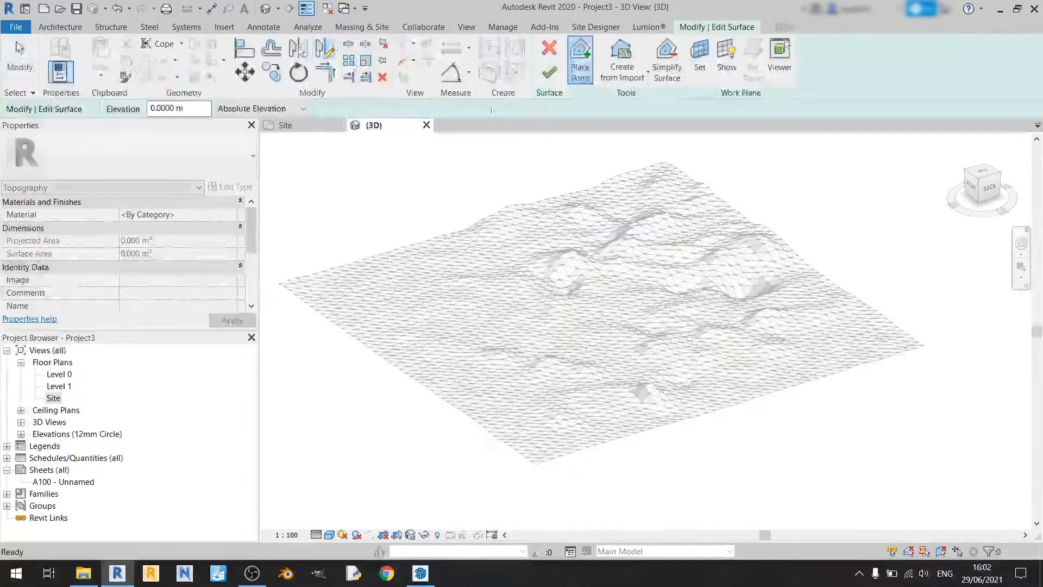
mouse_move(621, 60)
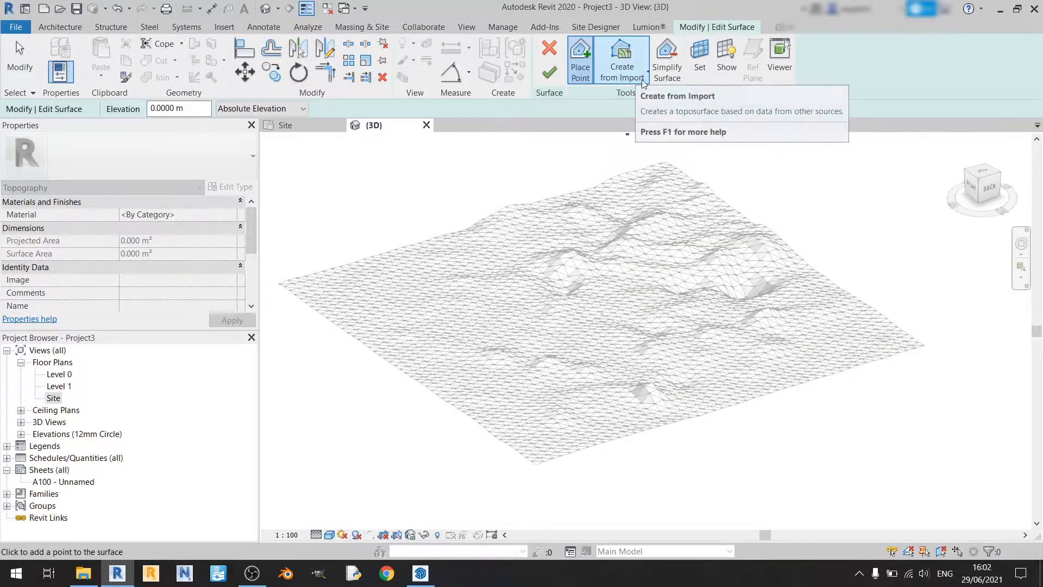
click(622, 57)
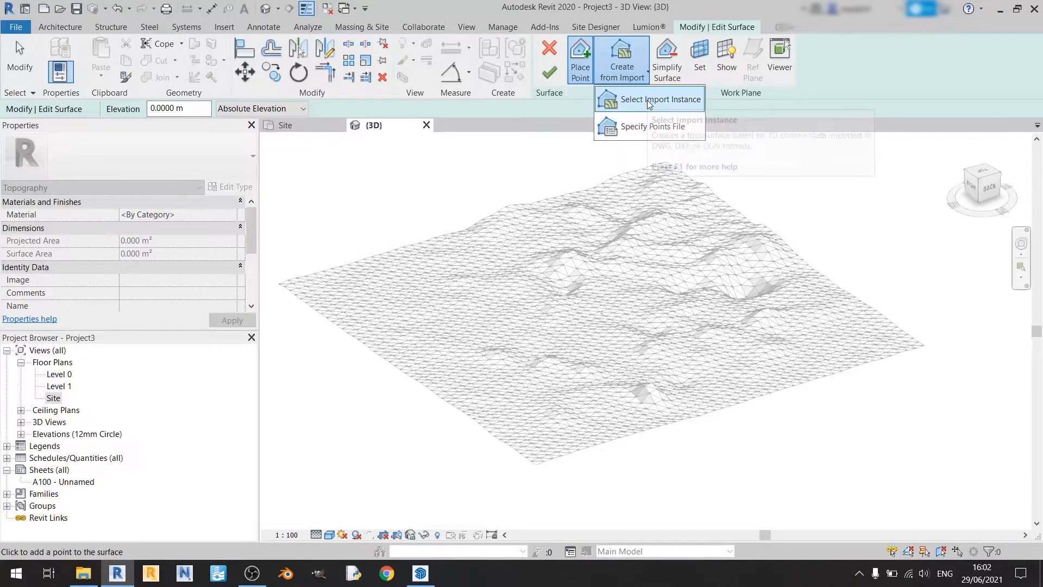
click(663, 99)
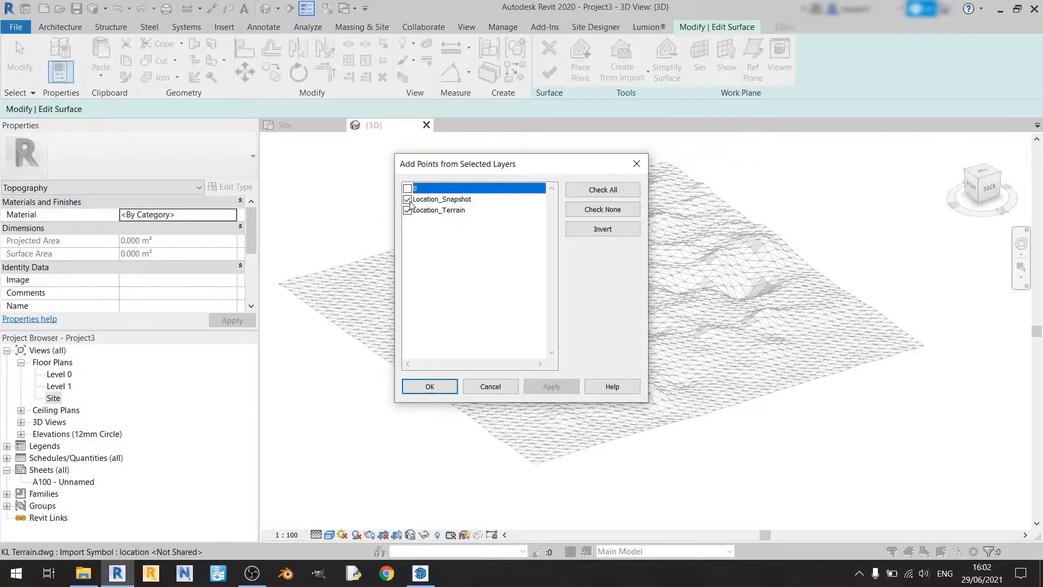
click(407, 199)
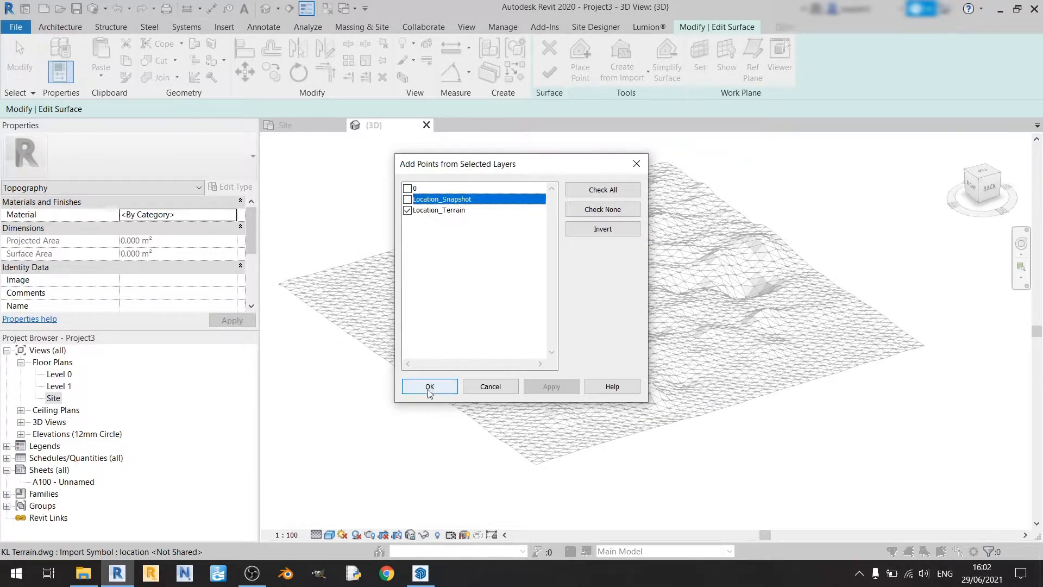
click(429, 386)
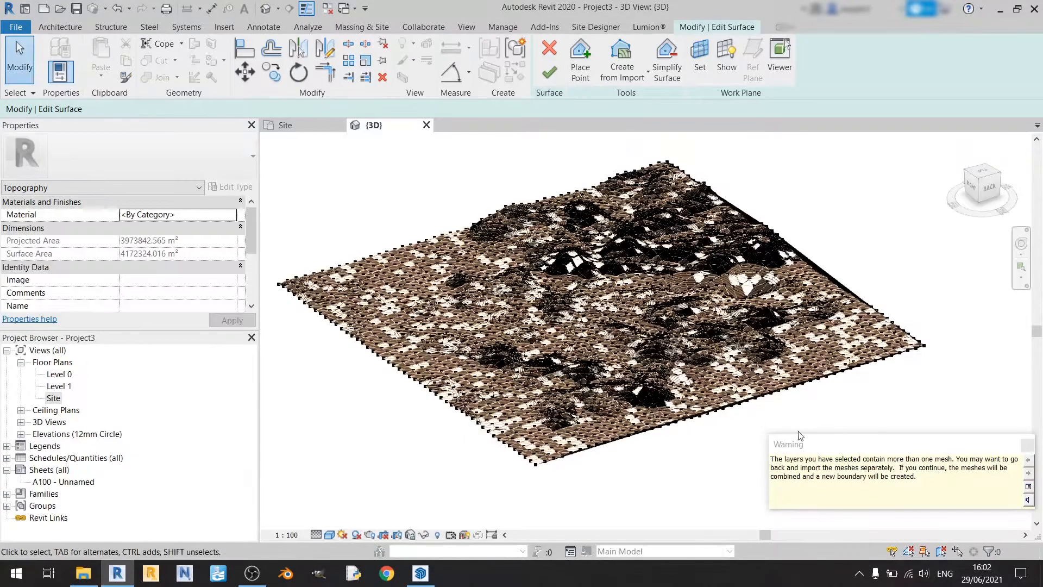
mouse_move(904, 455)
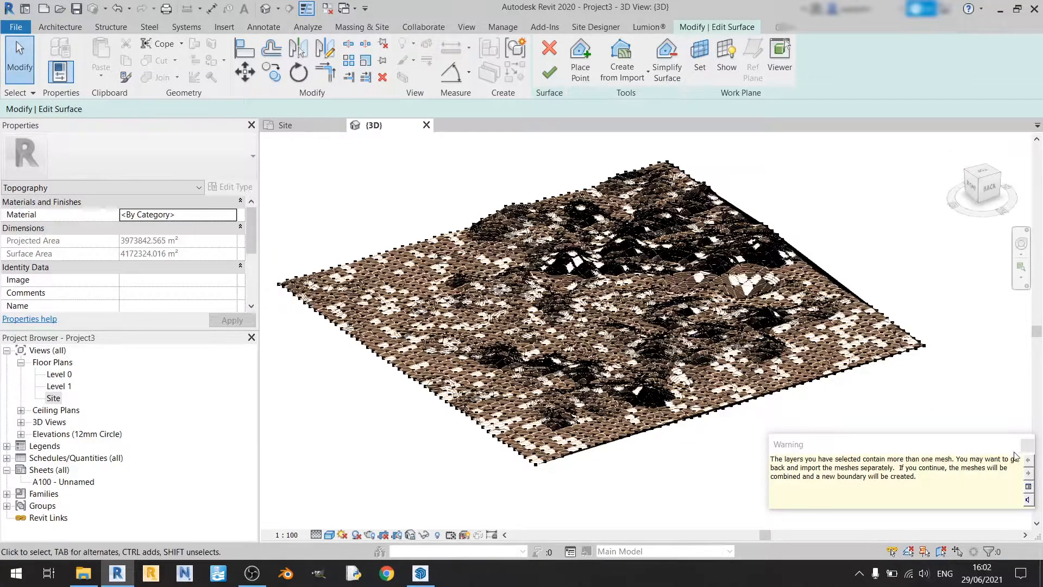
mouse_move(1025, 445)
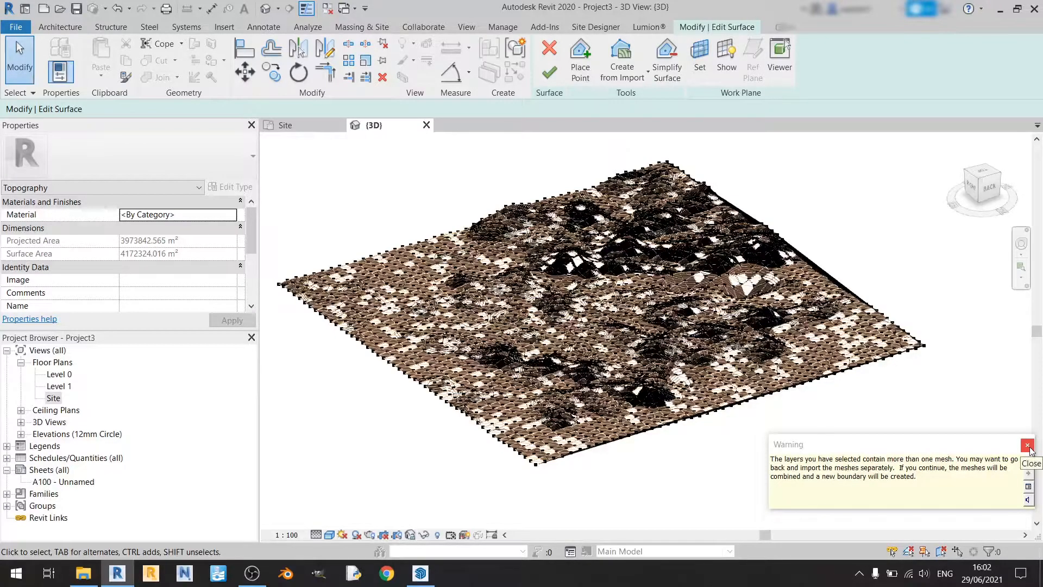
Close the multiple-mesh warning balloon over the new toposurface points
click(1025, 444)
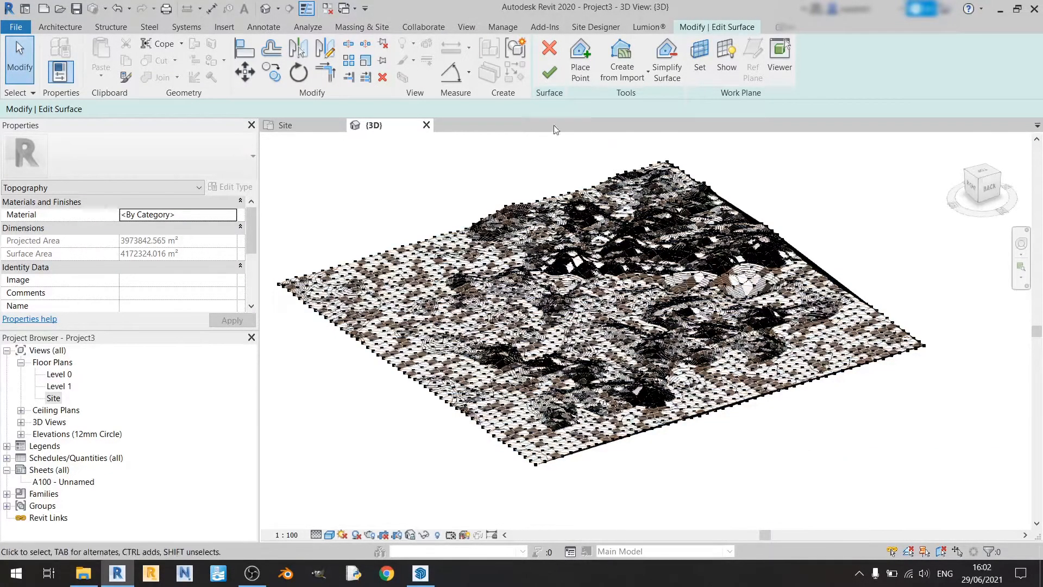
mouse_move(549, 72)
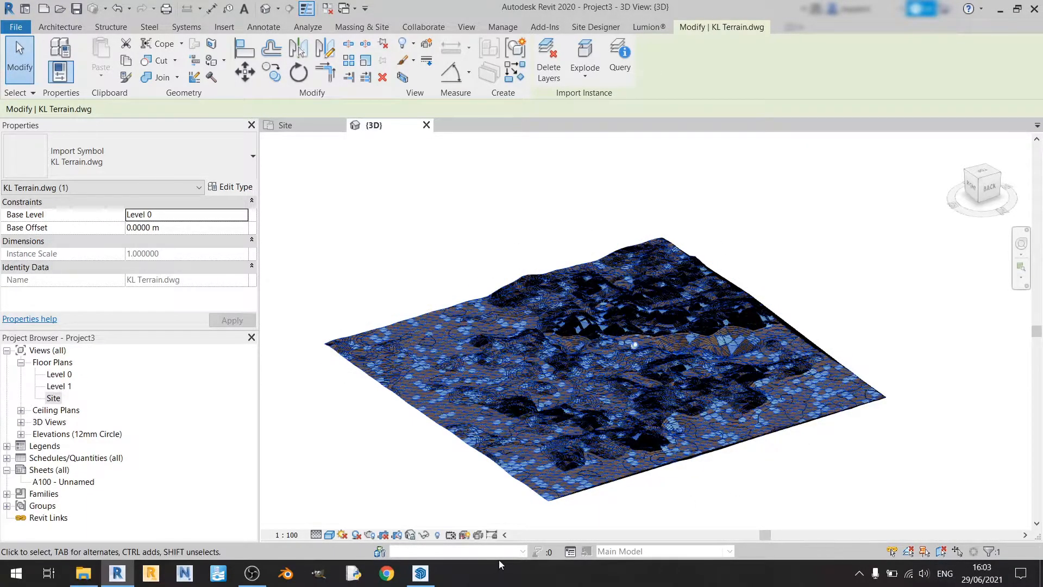
Finish the toposurface and orbit the 3D view to inspect the contoured terrain from above
click(547, 472)
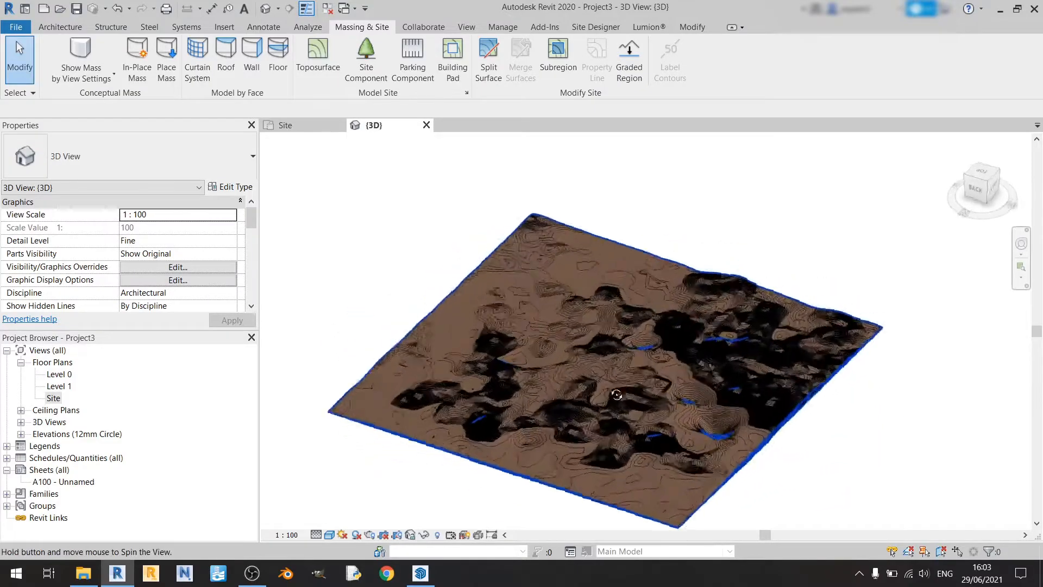
drag(617, 395, 388, 421)
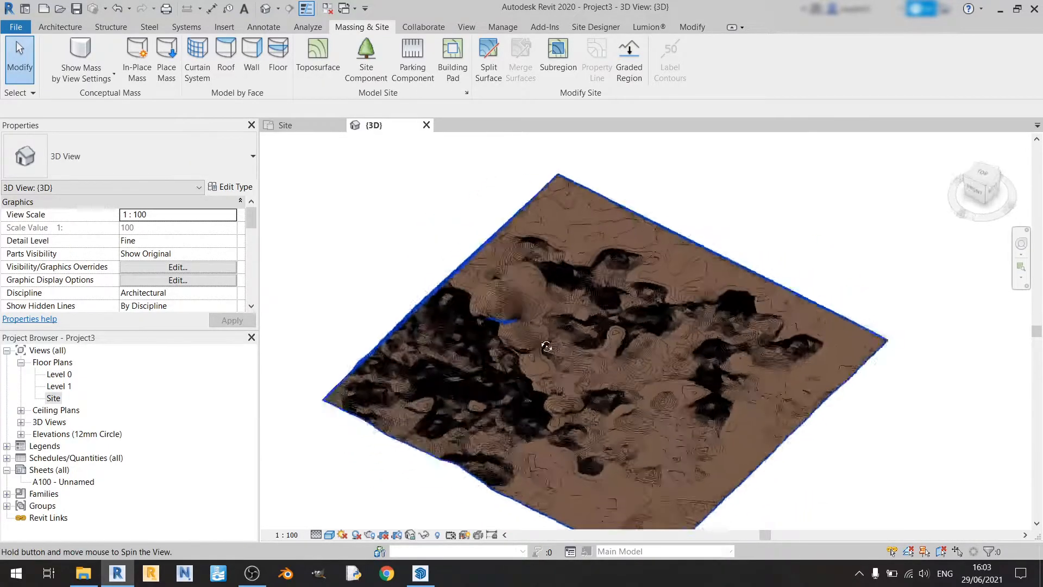
drag(546, 345, 489, 360)
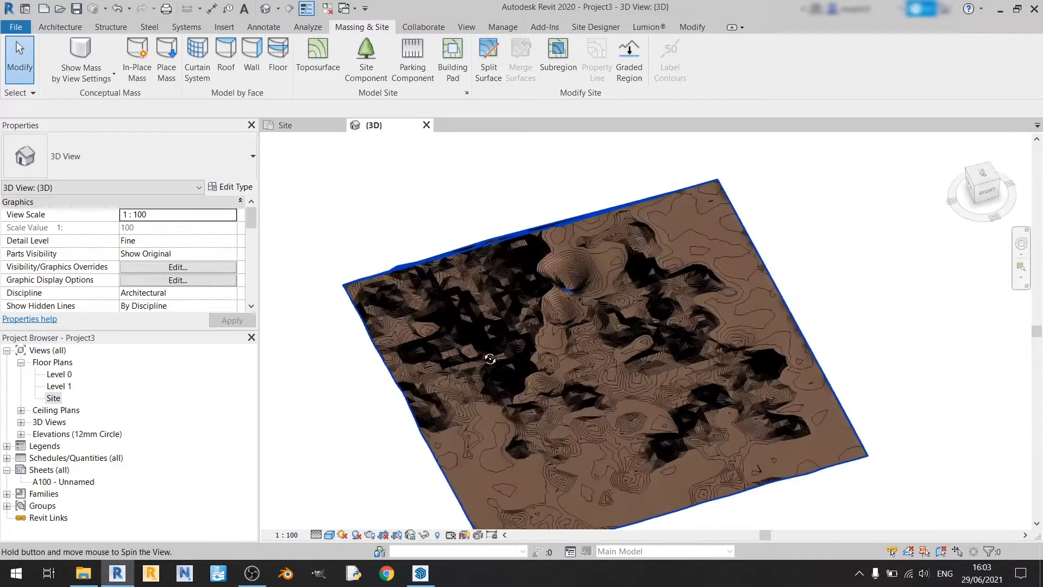
drag(490, 360, 525, 319)
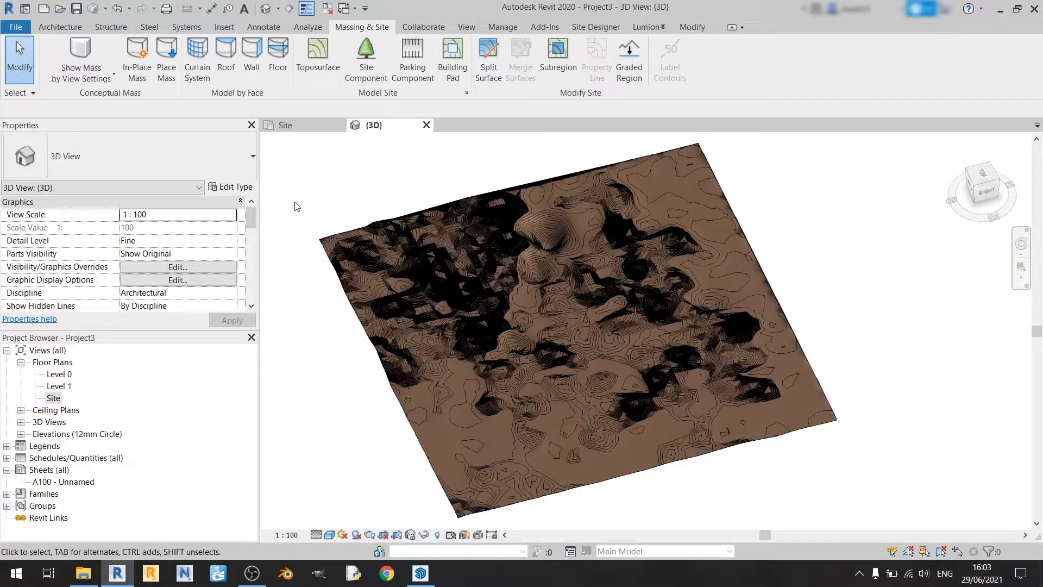
Return to the Site floor plan showing the terrain's contour lines
click(639, 336)
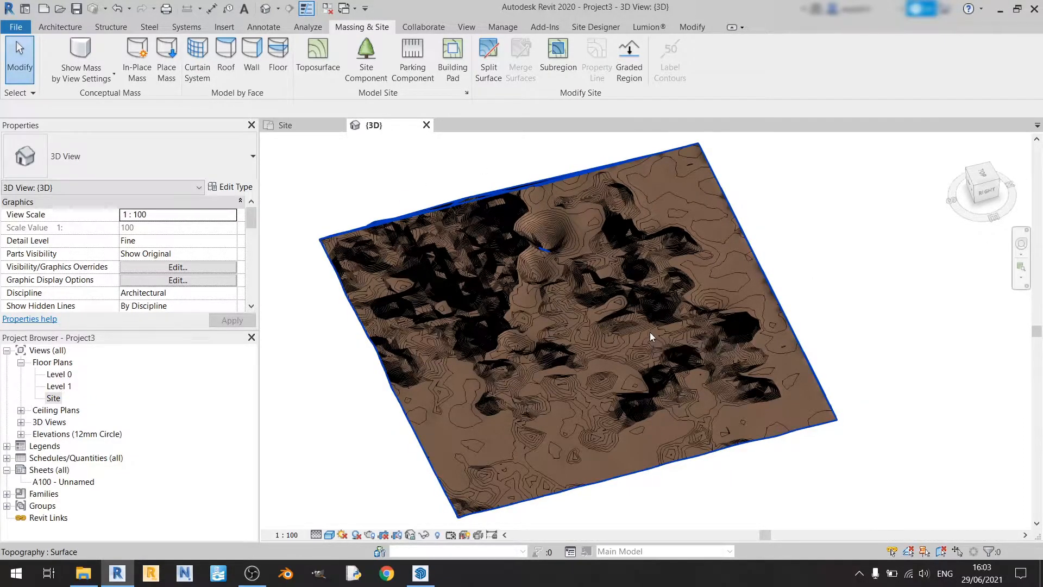
click(342, 168)
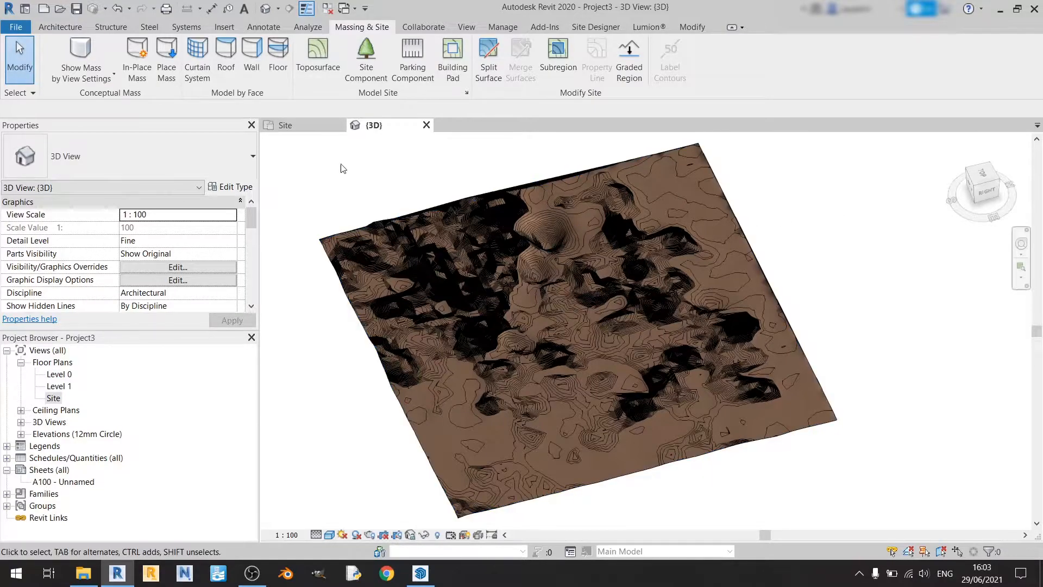
click(285, 125)
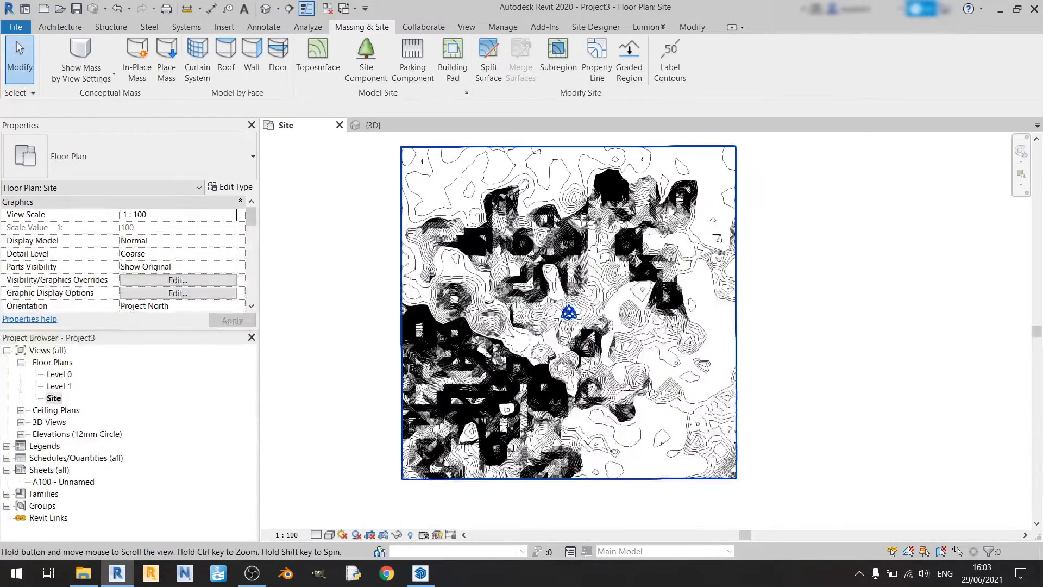
Import the KL (with ref line 100m).png aerial image and place it in the Site plan
click(224, 26)
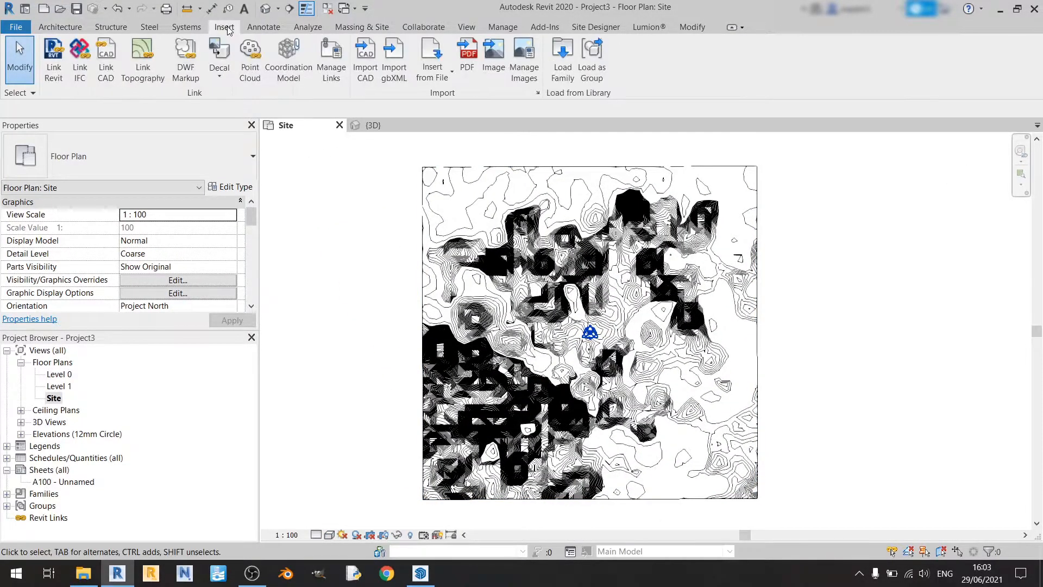
click(493, 54)
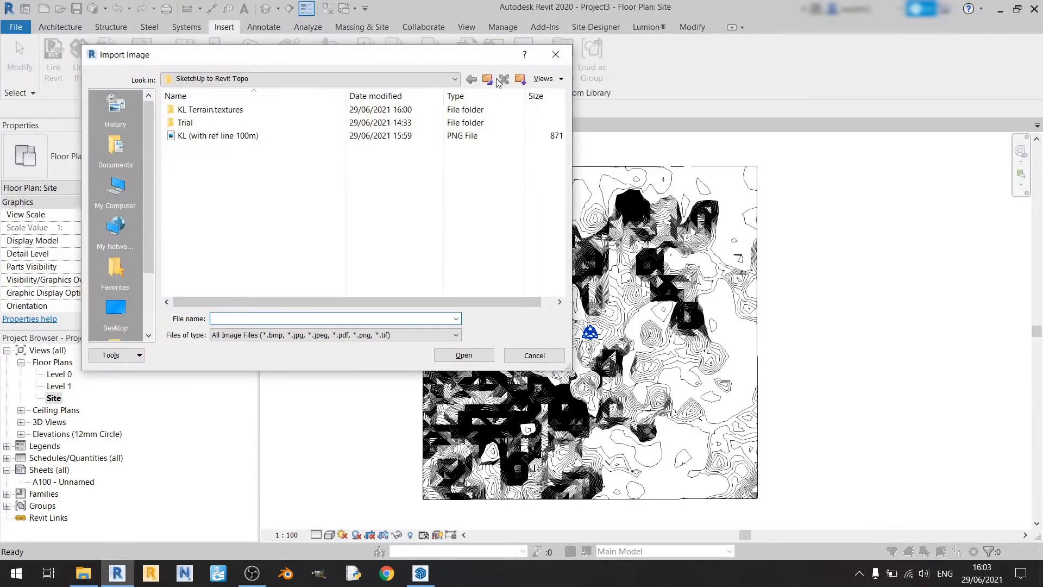
click(217, 135)
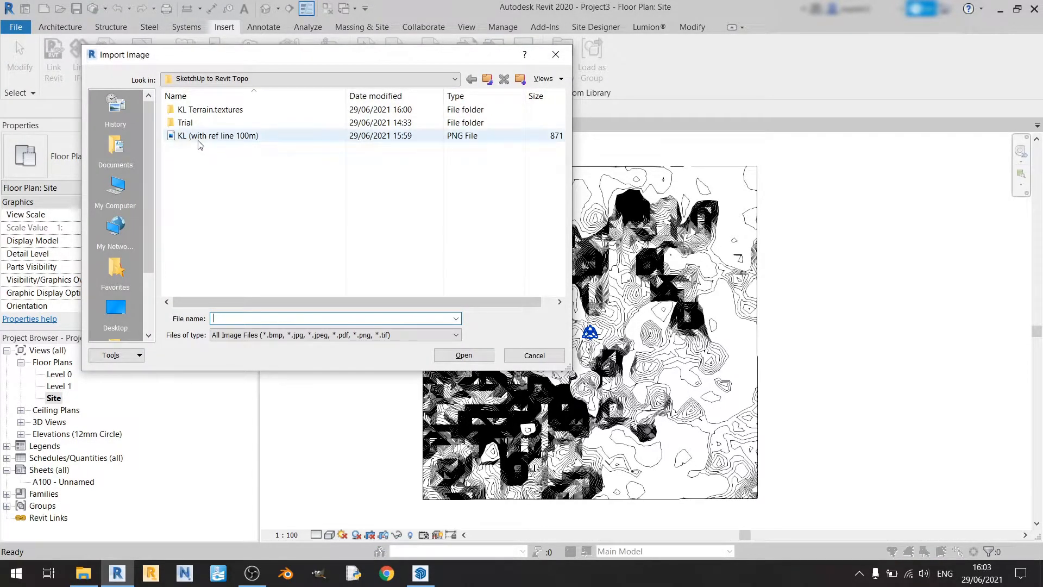
click(218, 134)
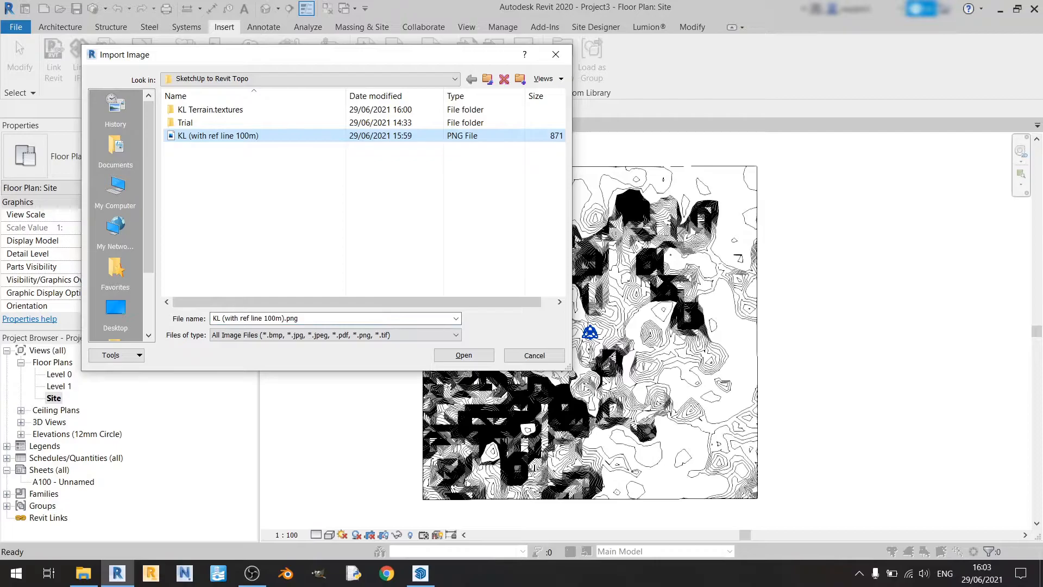
click(463, 354)
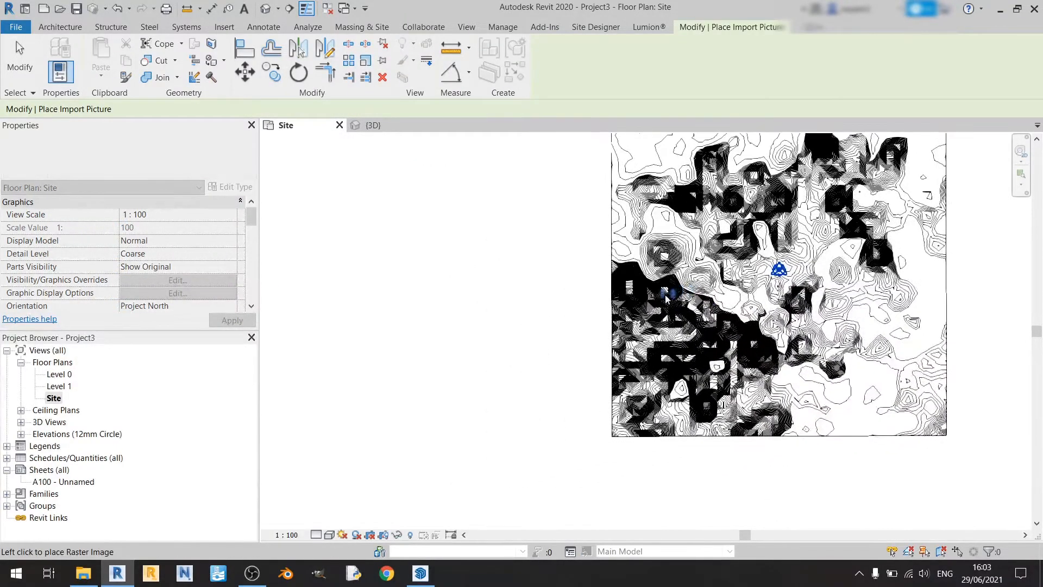
click(667, 300)
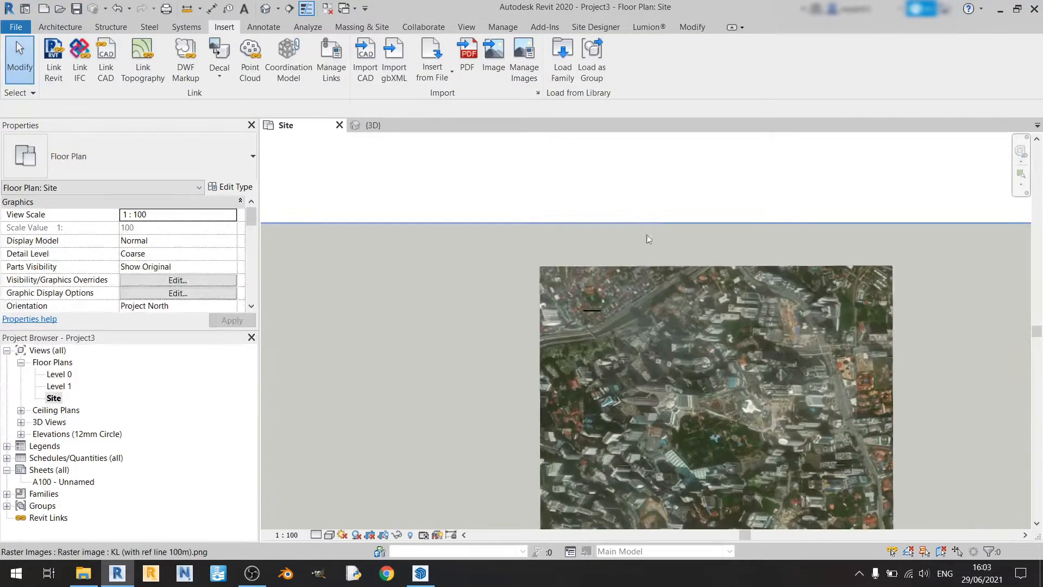
Measure the image's black 100 m reference line, starting at its left end
click(691, 27)
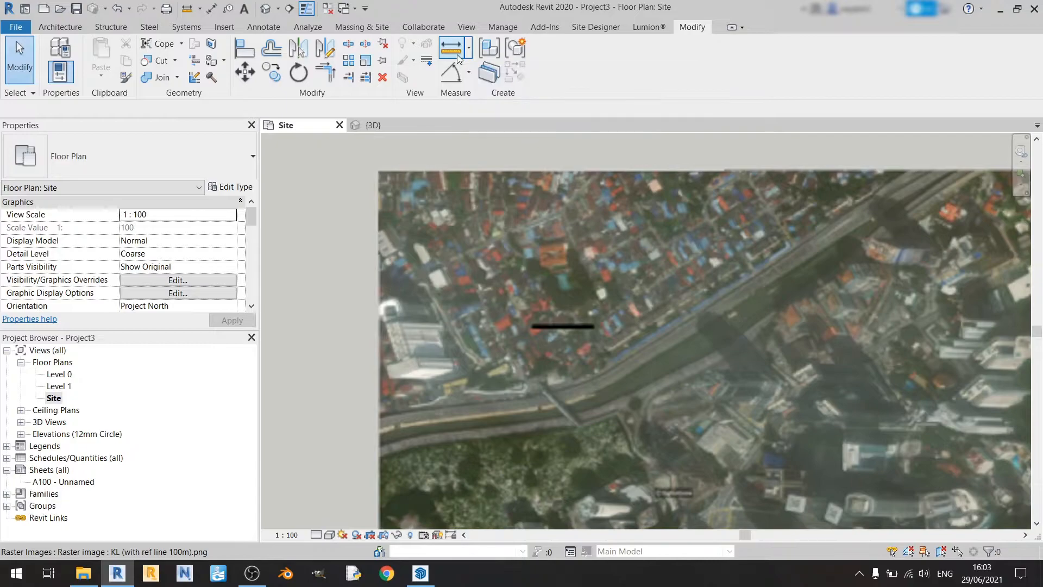
click(450, 49)
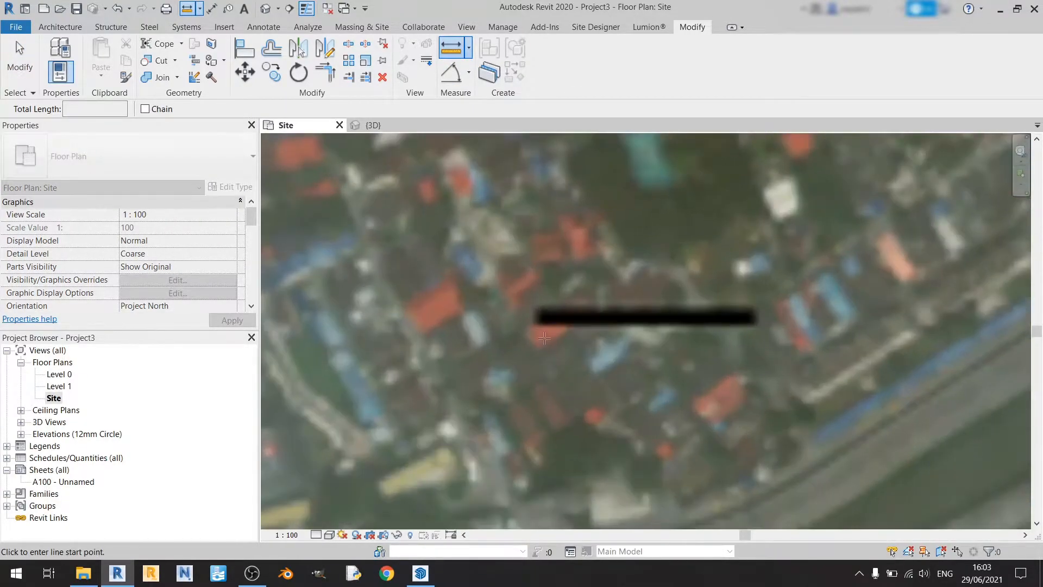
click(752, 318)
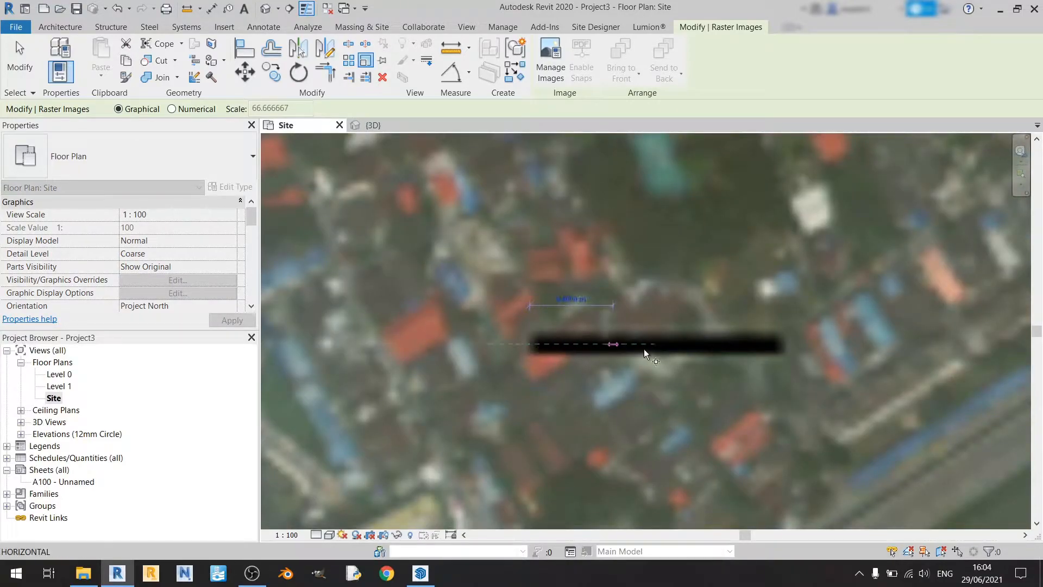
Scale the raster image along the reference line so that line becomes 100 m
drag(611, 344, 783, 344)
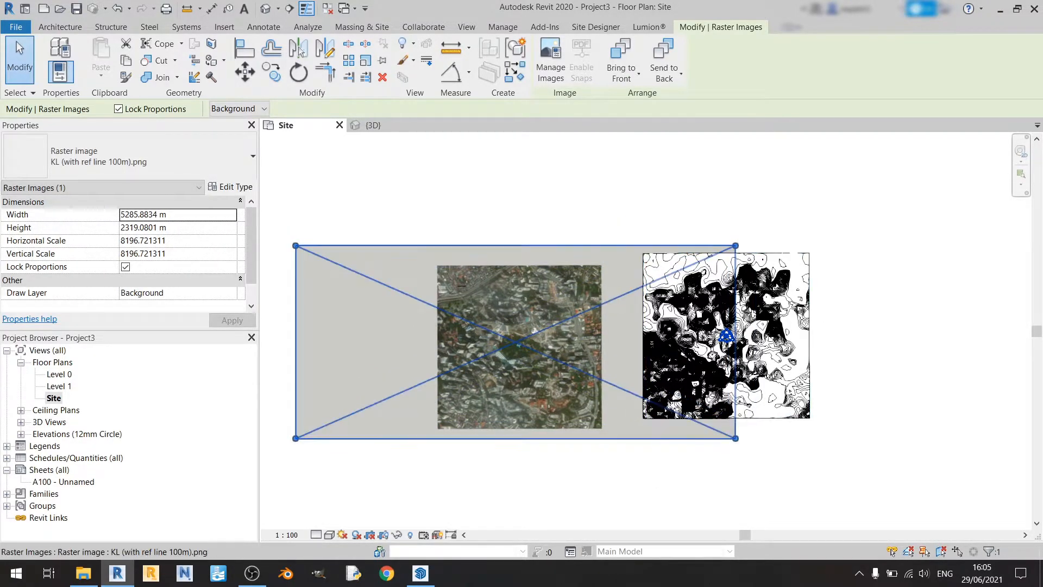
mouse_move(813, 319)
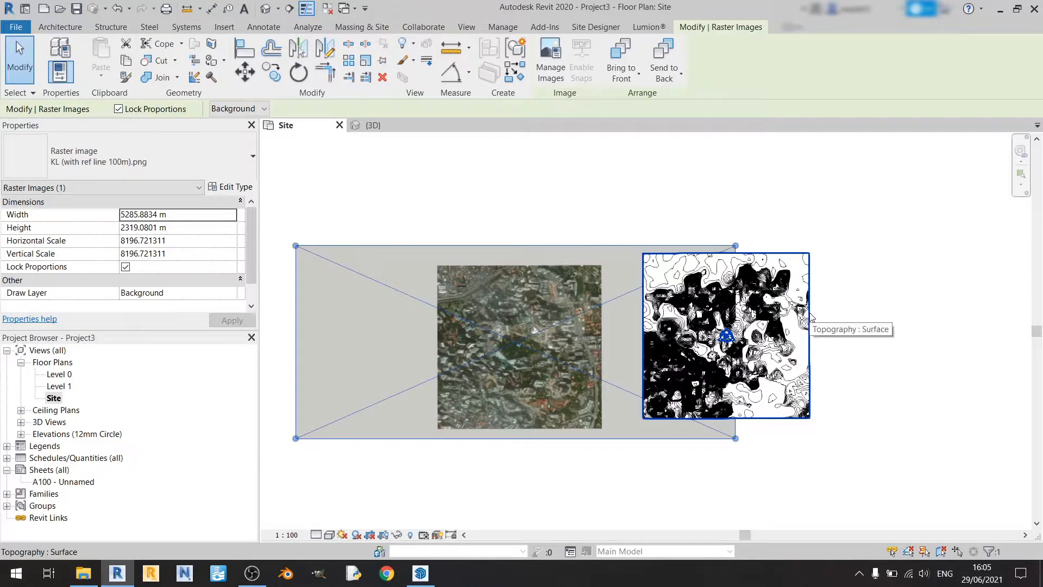
mouse_move(879, 323)
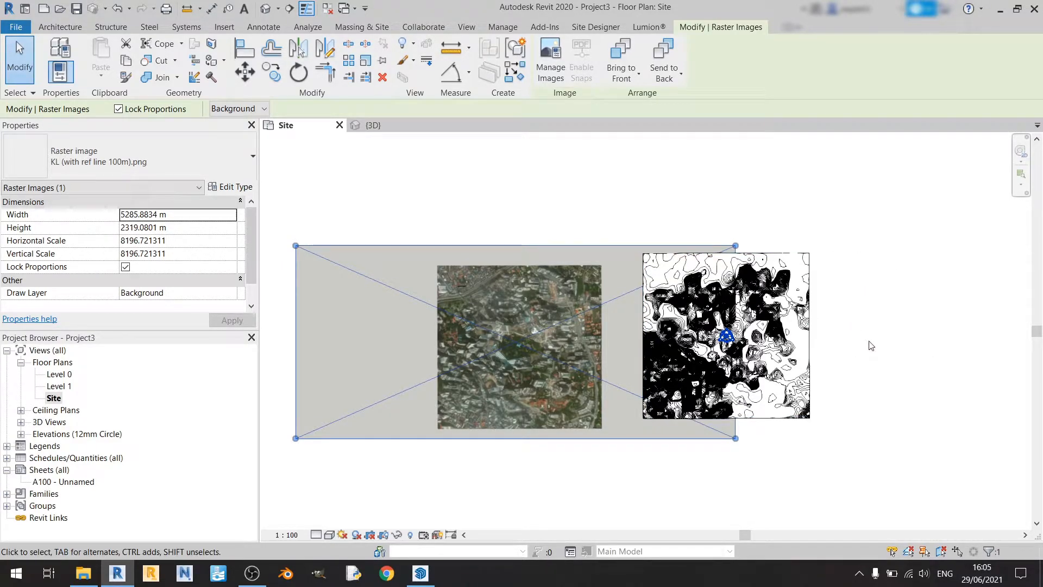
mouse_move(582, 515)
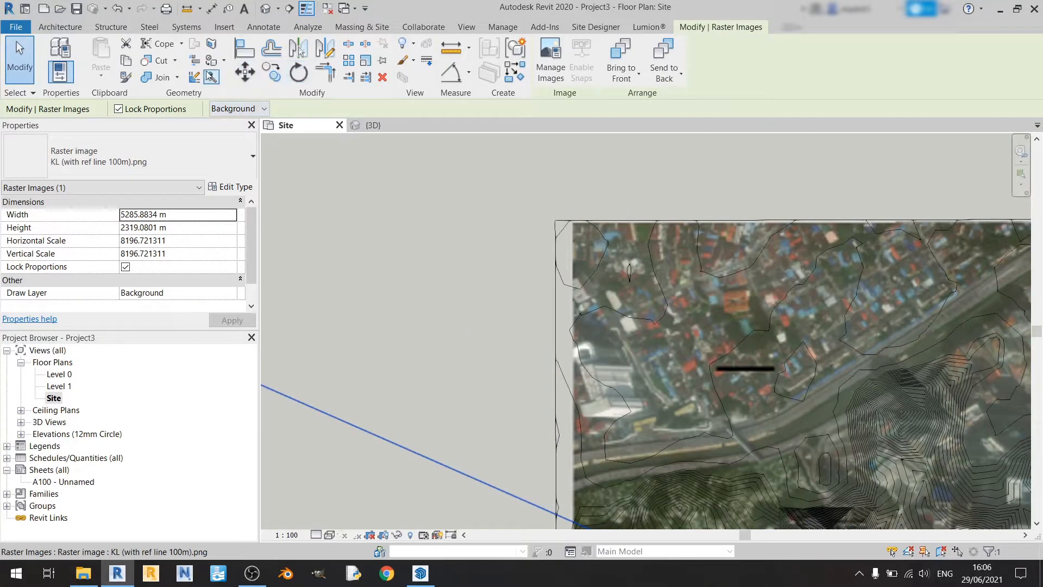
mouse_move(263, 65)
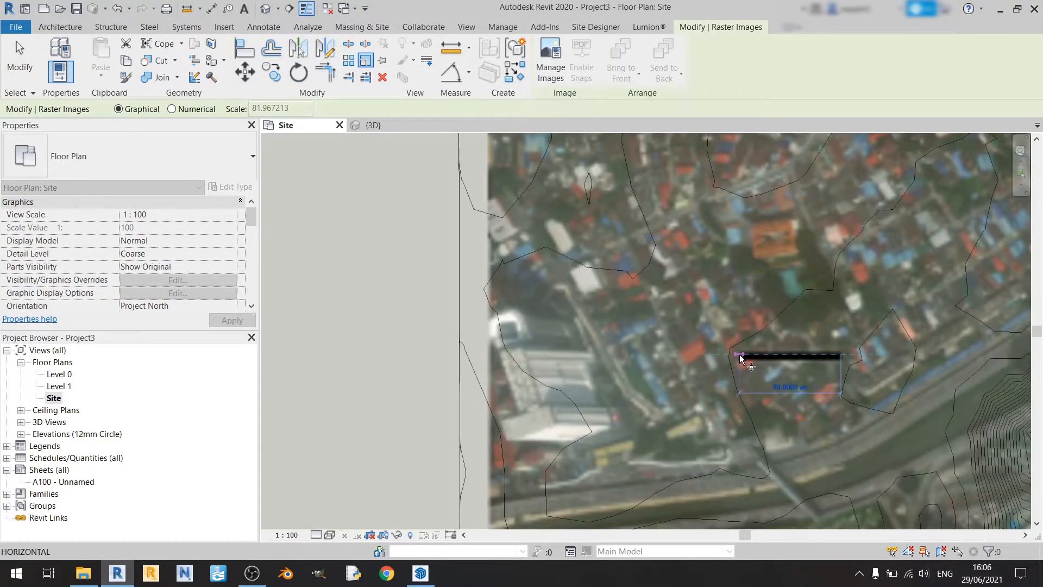
mouse_move(742, 359)
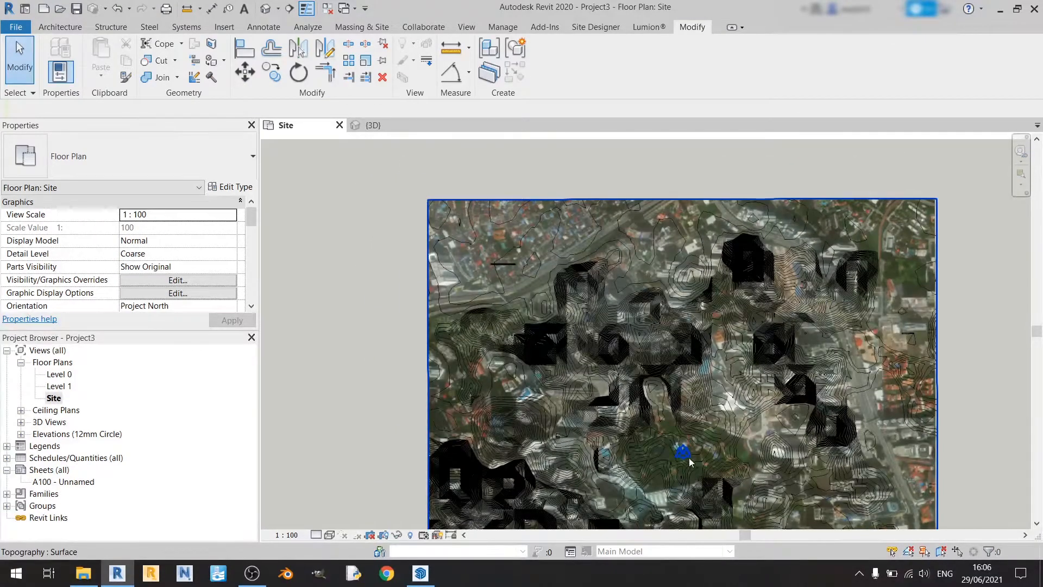
Switch back to the textured SketchUp terrain model for comparison
click(419, 573)
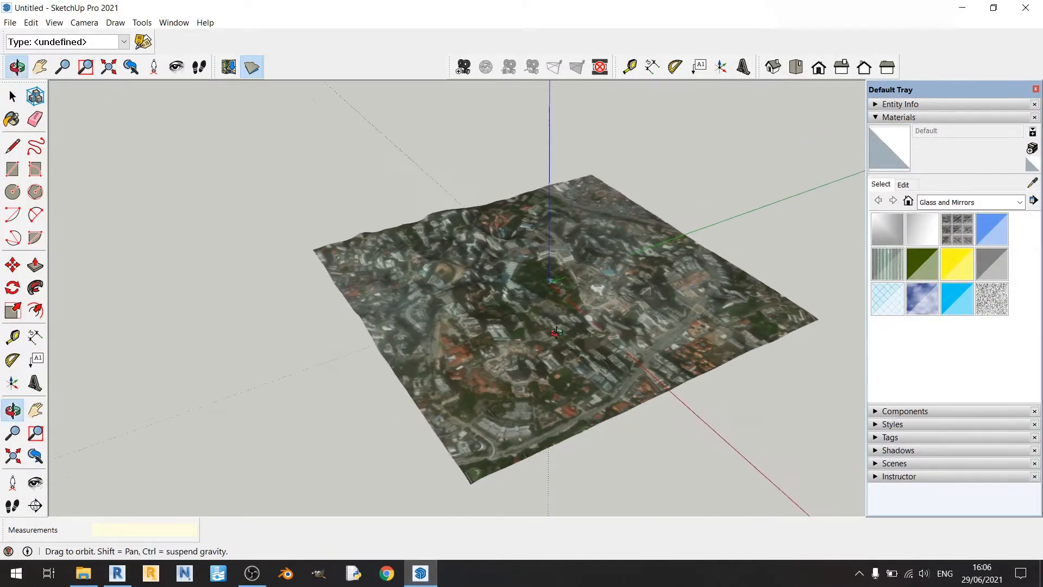
drag(555, 330, 327, 479)
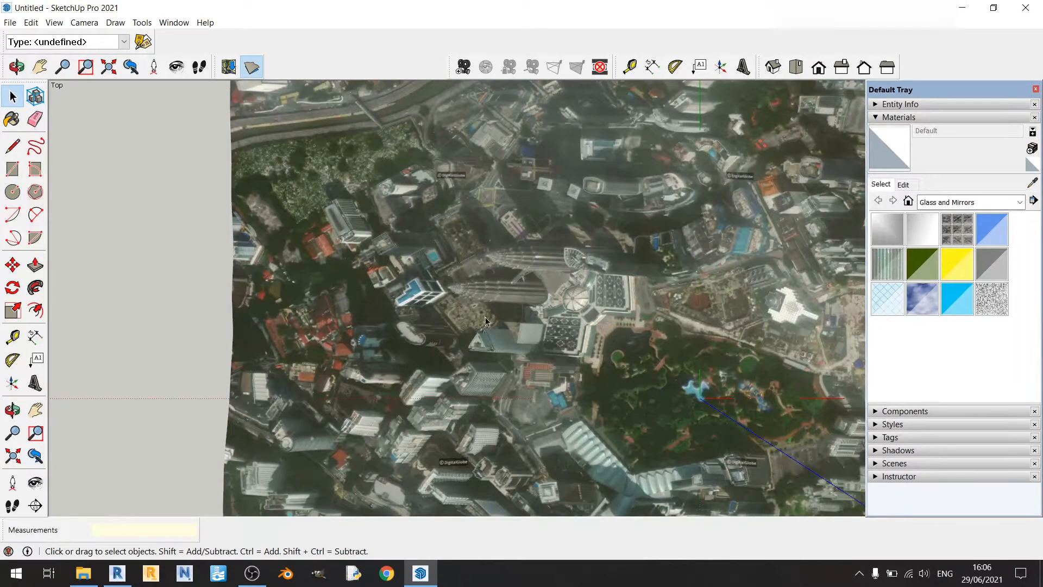
drag(485, 319, 484, 124)
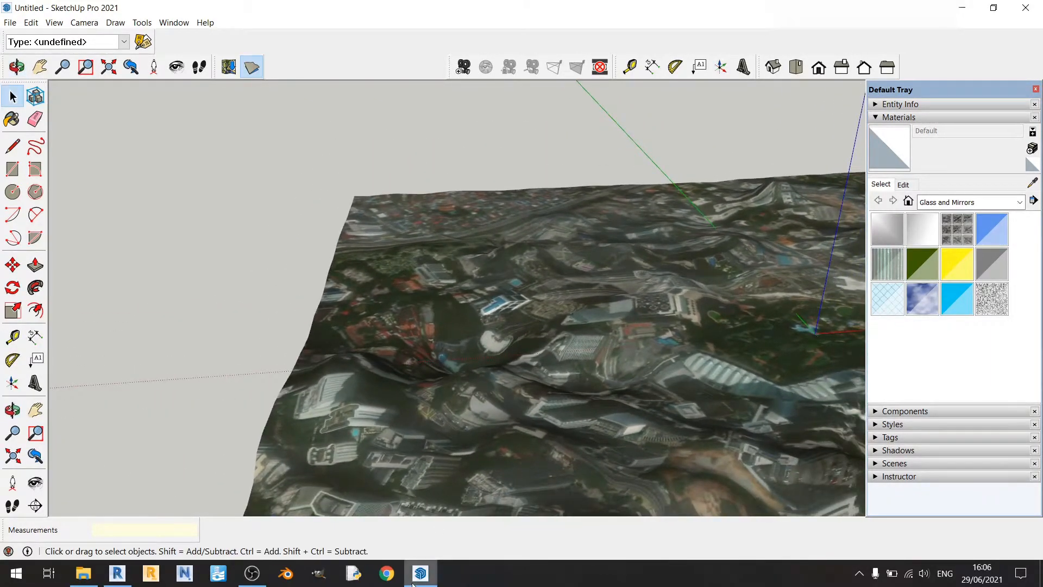
click(118, 574)
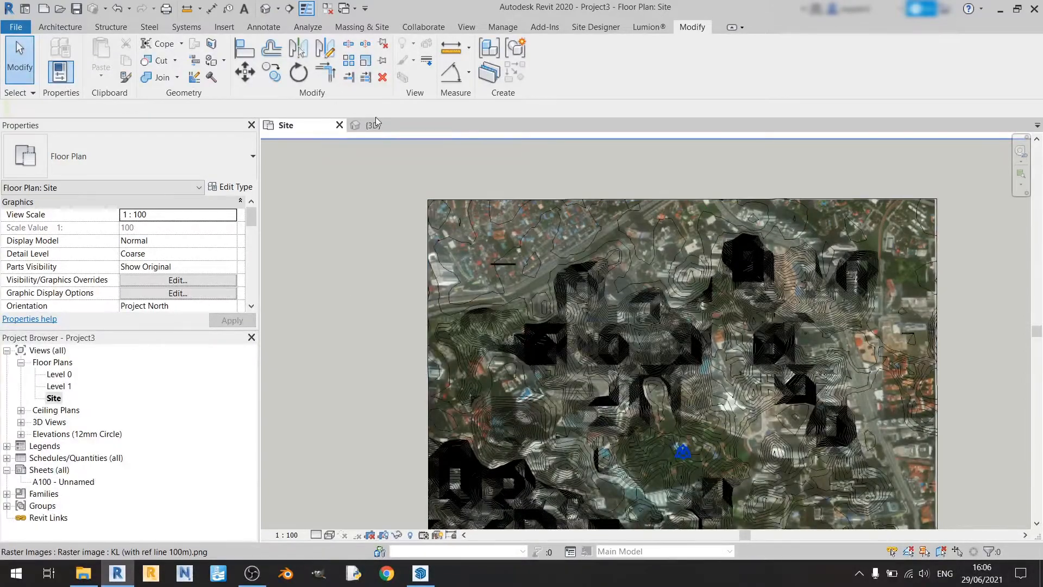
click(371, 125)
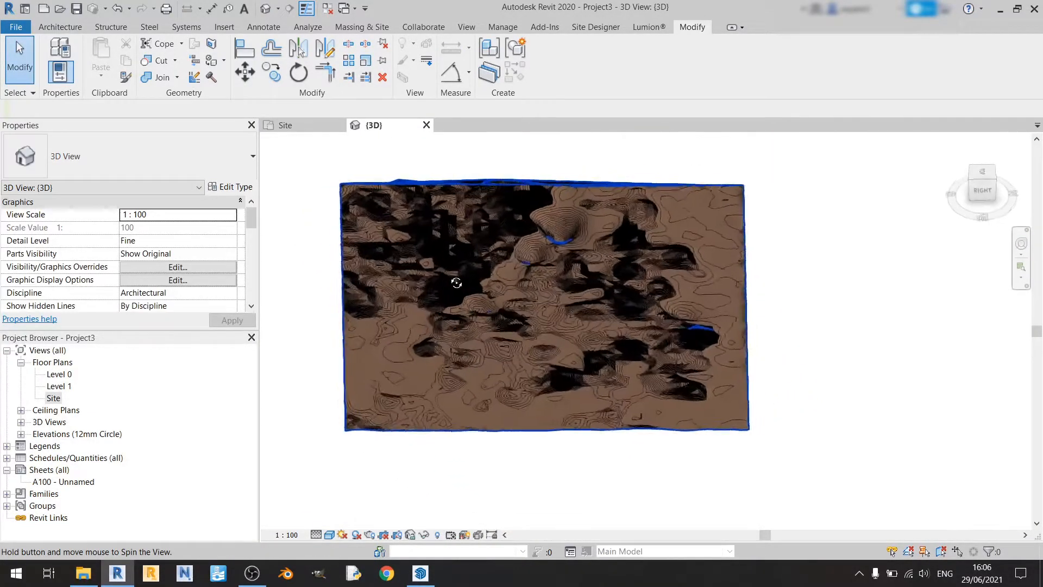
click(284, 125)
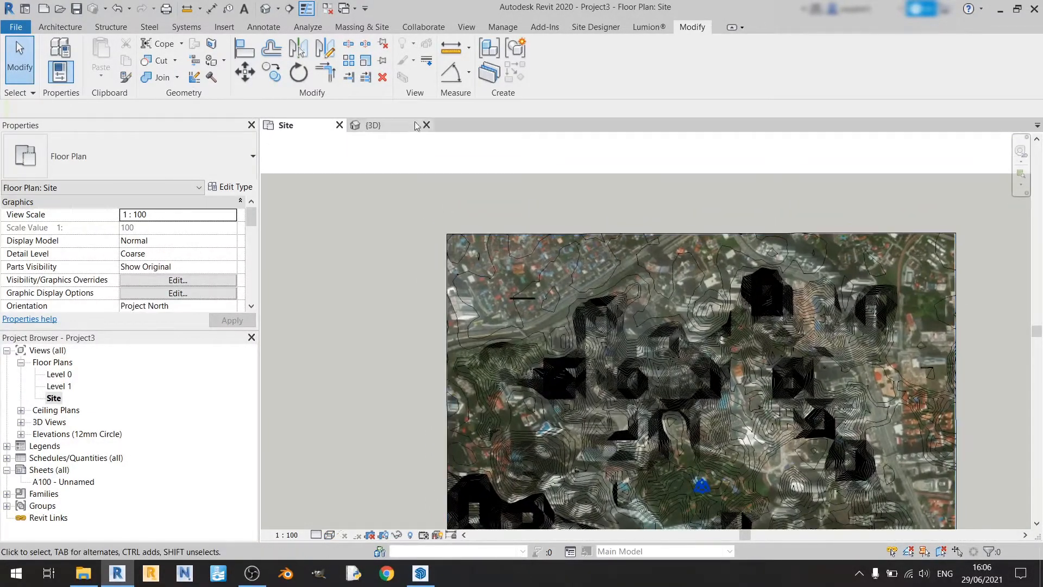
click(374, 125)
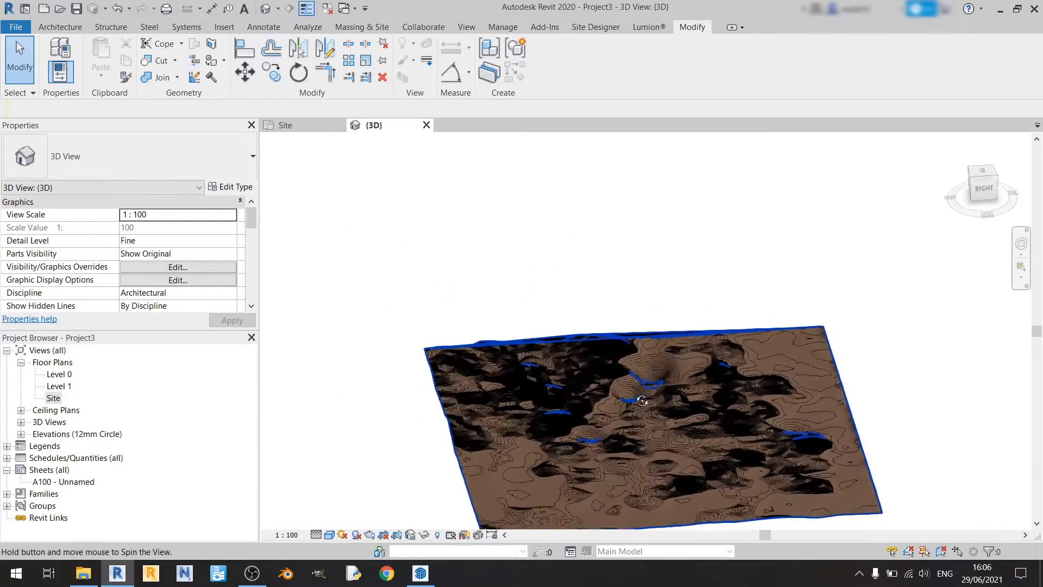
drag(641, 400, 865, 421)
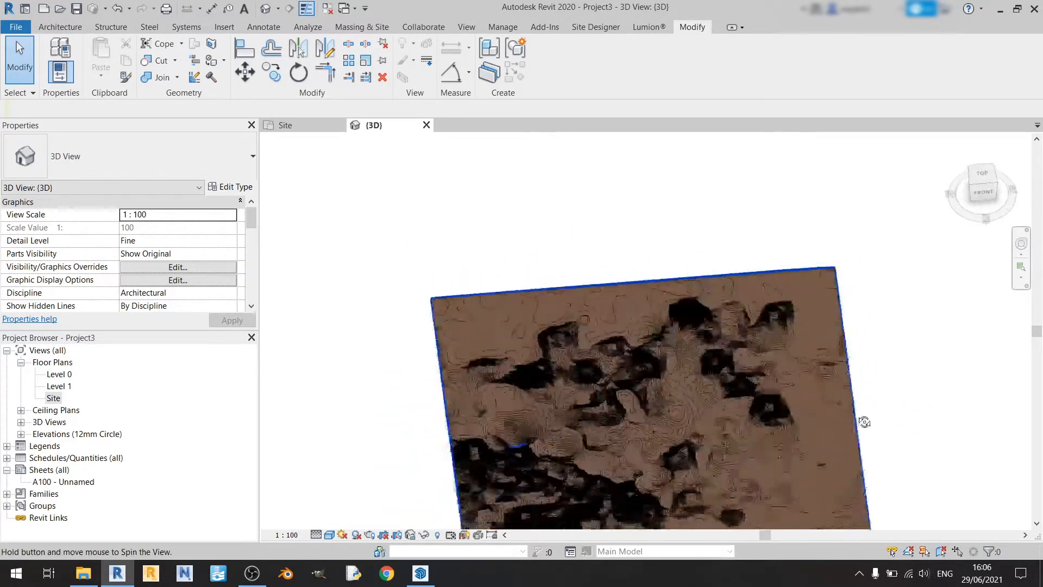
click(982, 173)
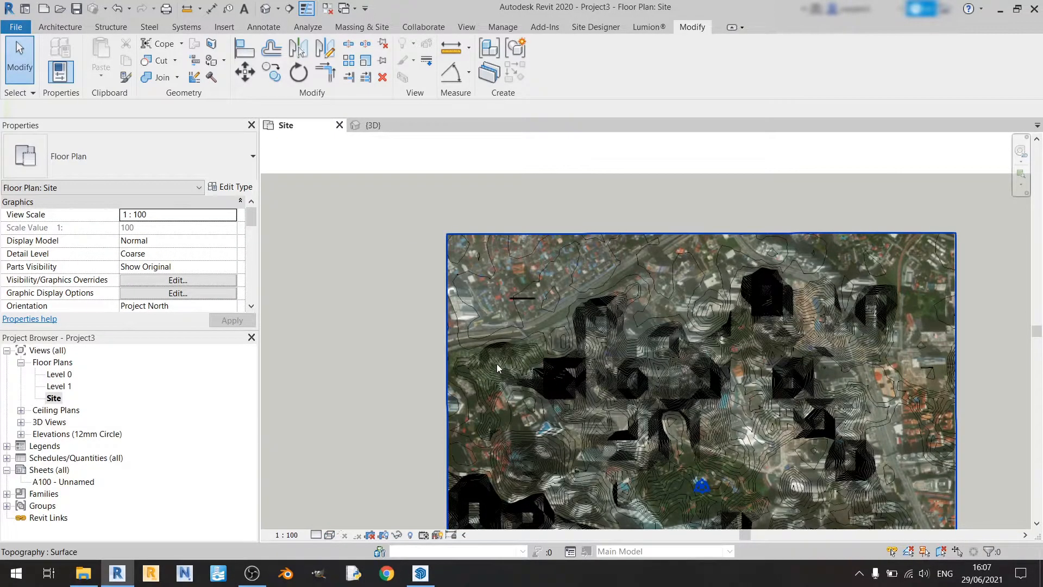
click(419, 574)
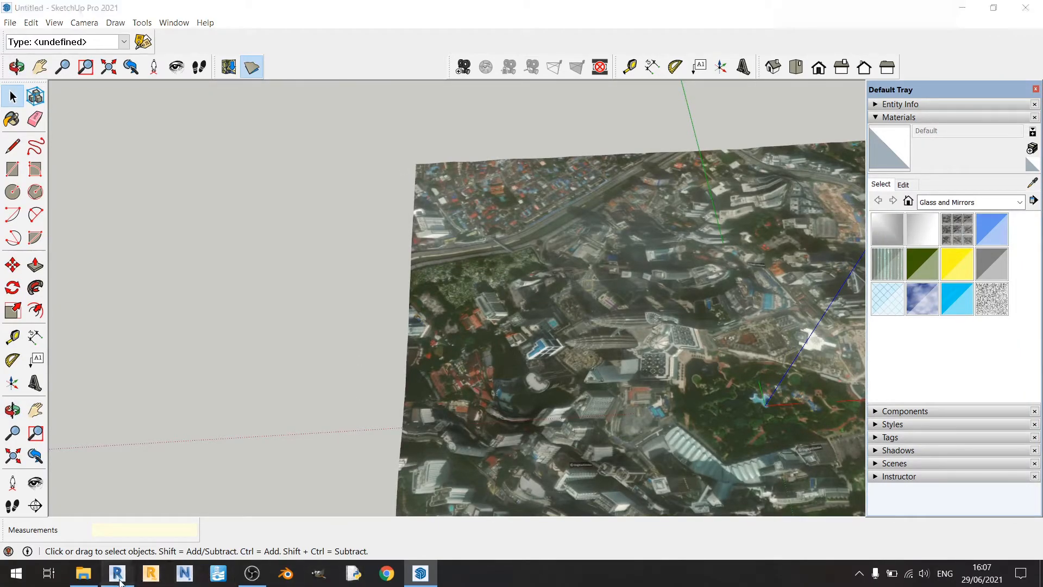
click(116, 574)
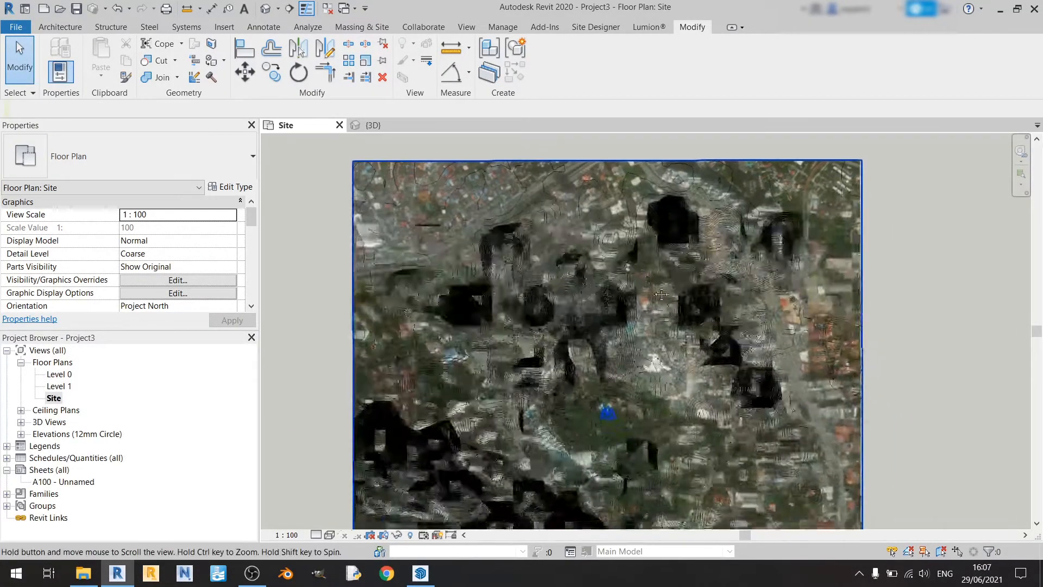